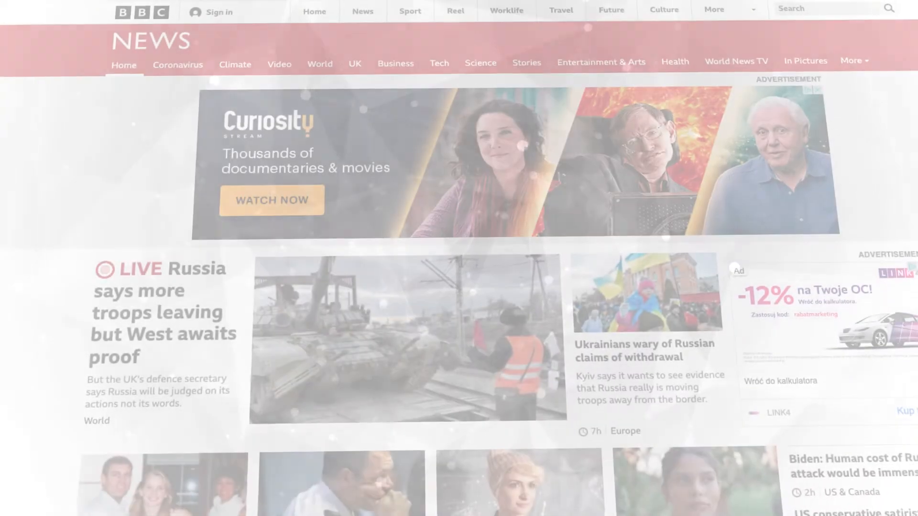
Step: Scroll through the news coverage, then sign in to DataWalk with the demo credentials
scroll(down, 3)
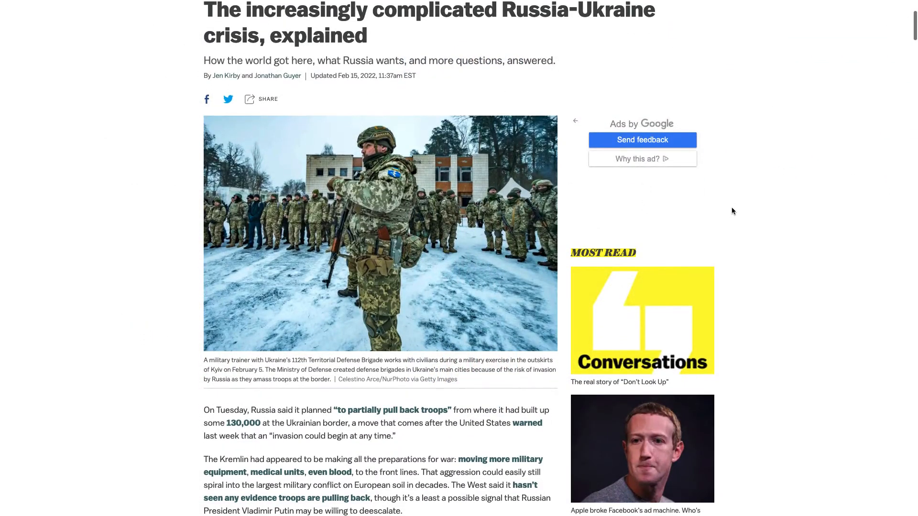
scroll(down, 3)
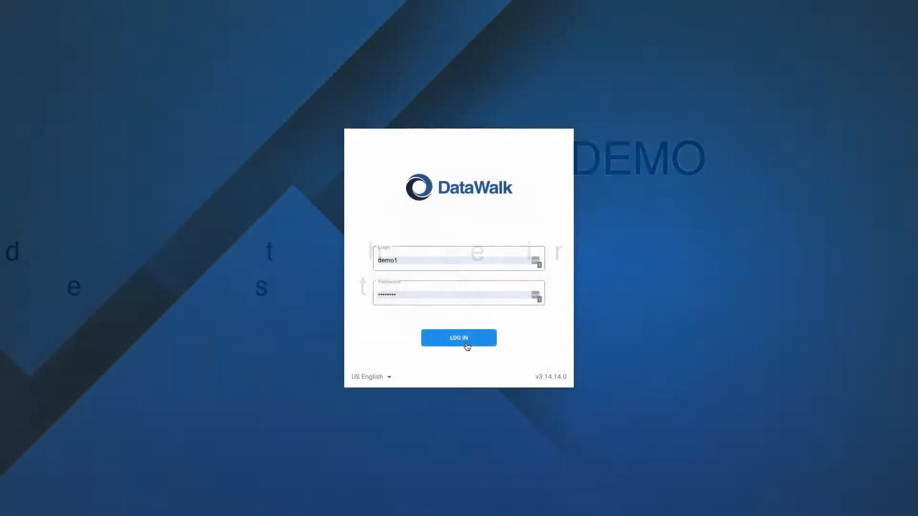
click(459, 338)
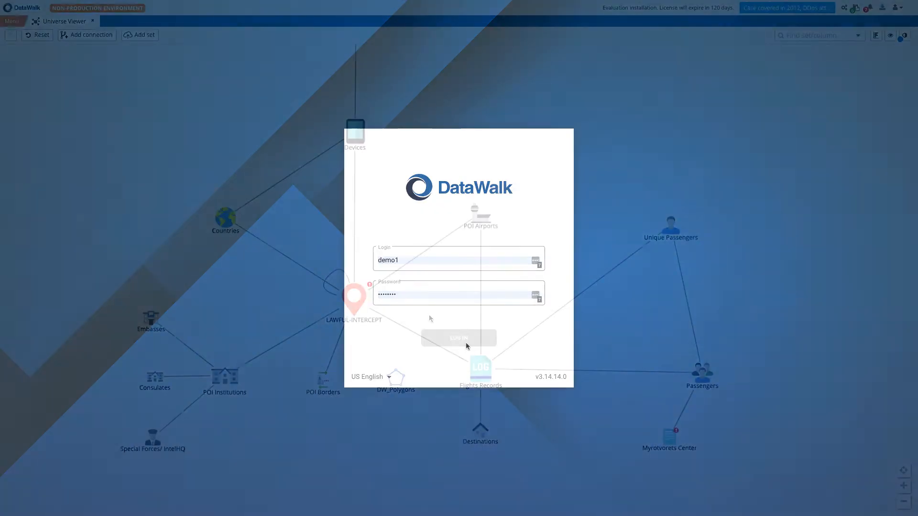
Step: Load record counts for LAWFUL-INTERCEPT, Flights Records (231) and Passengers (895)
click(458, 338)
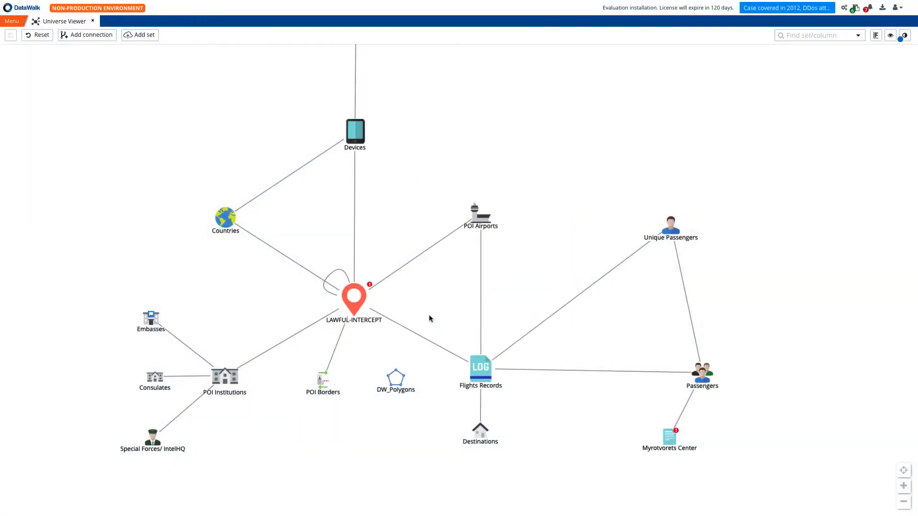
mouse_move(433, 311)
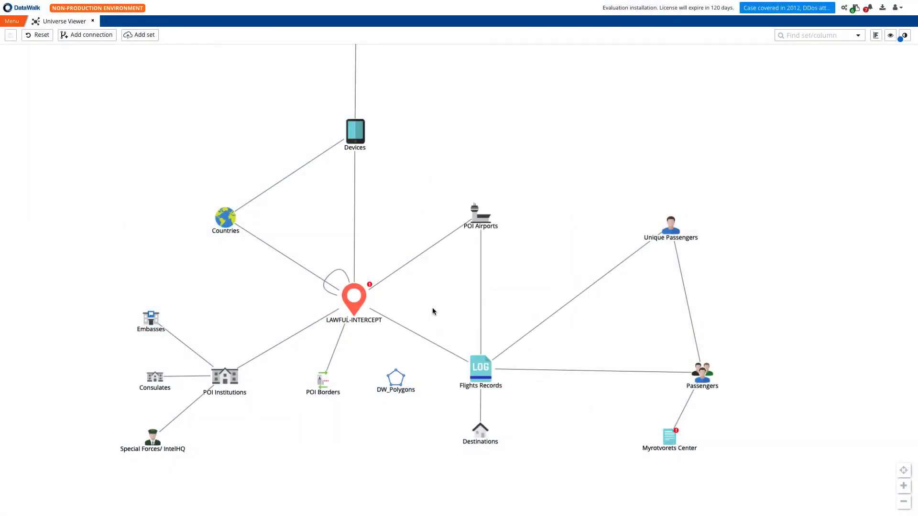
mouse_move(462, 348)
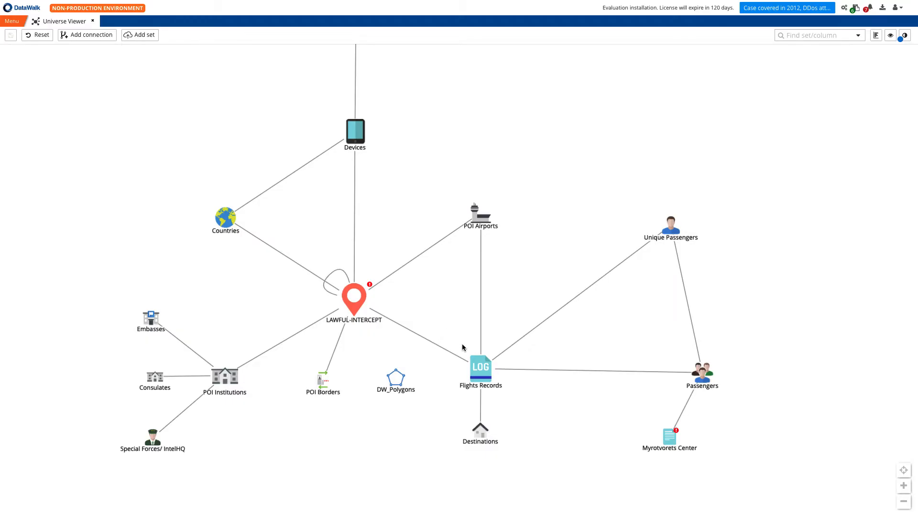
mouse_move(549, 272)
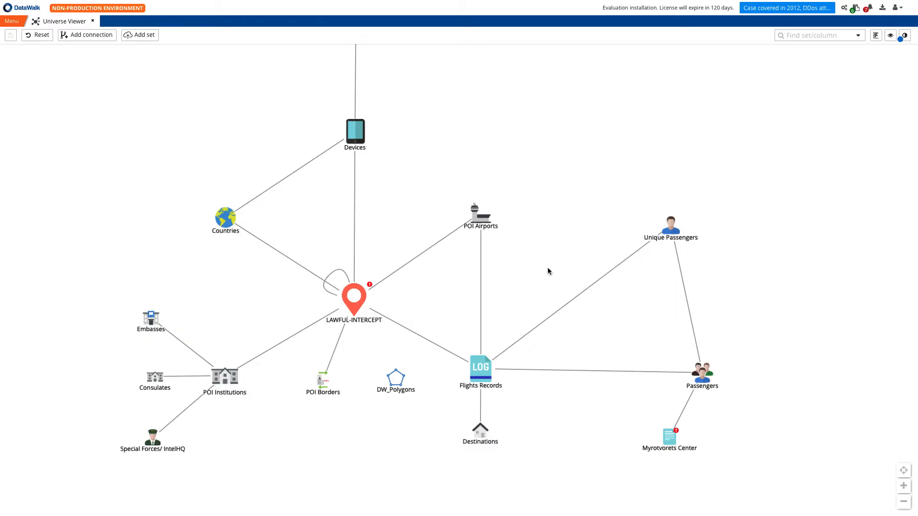
mouse_move(352, 140)
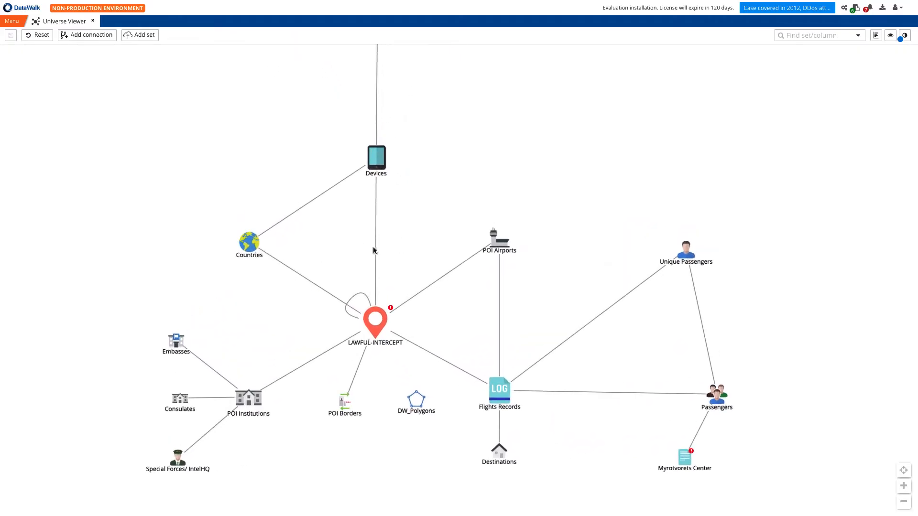
mouse_move(326, 296)
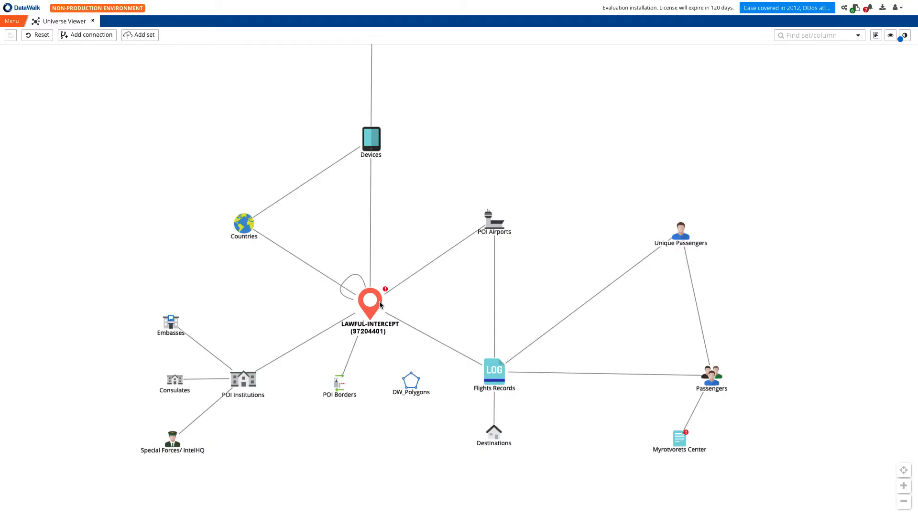
mouse_move(495, 373)
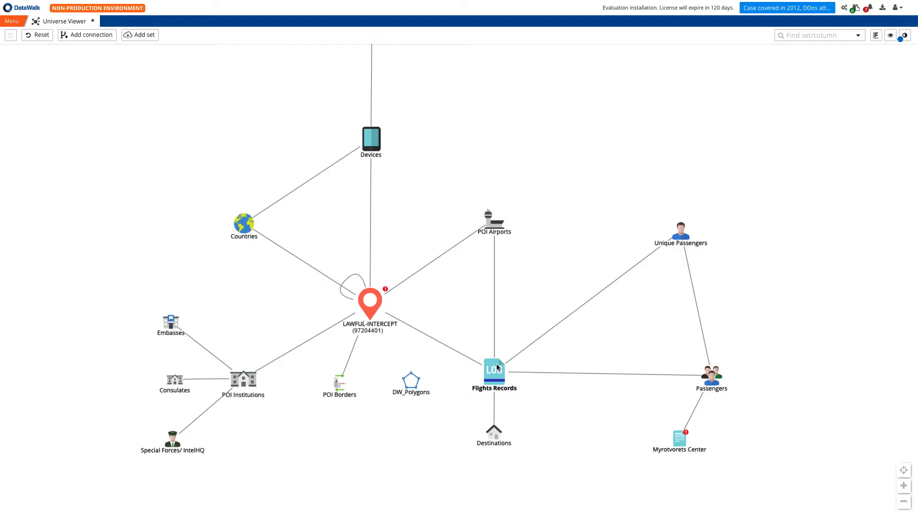
click(493, 369)
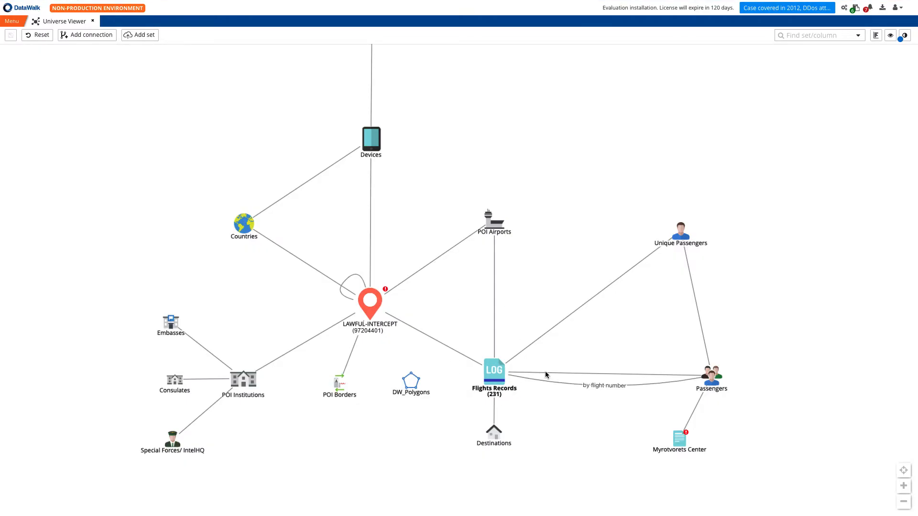
click(711, 376)
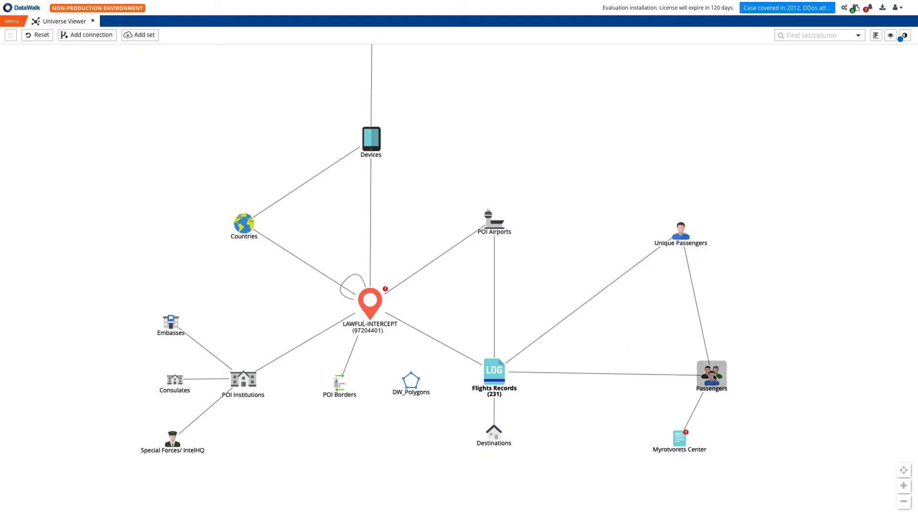
click(712, 376)
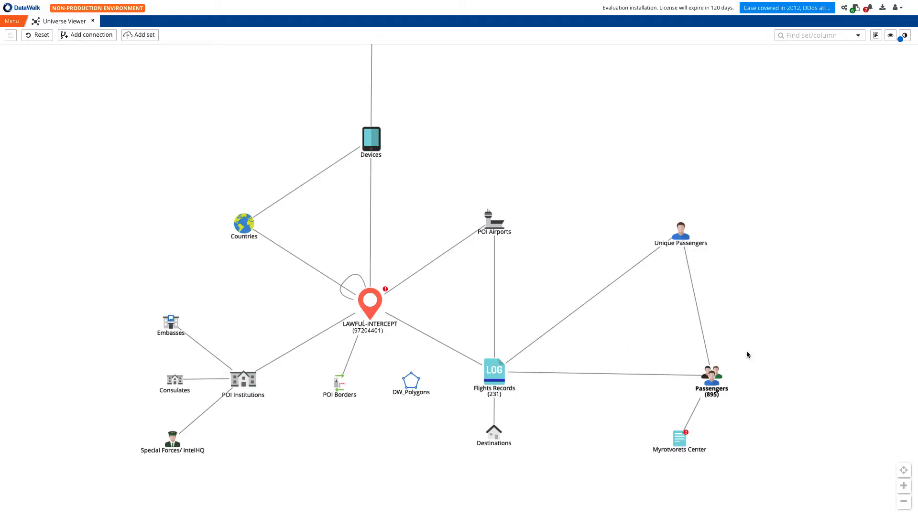
mouse_move(467, 407)
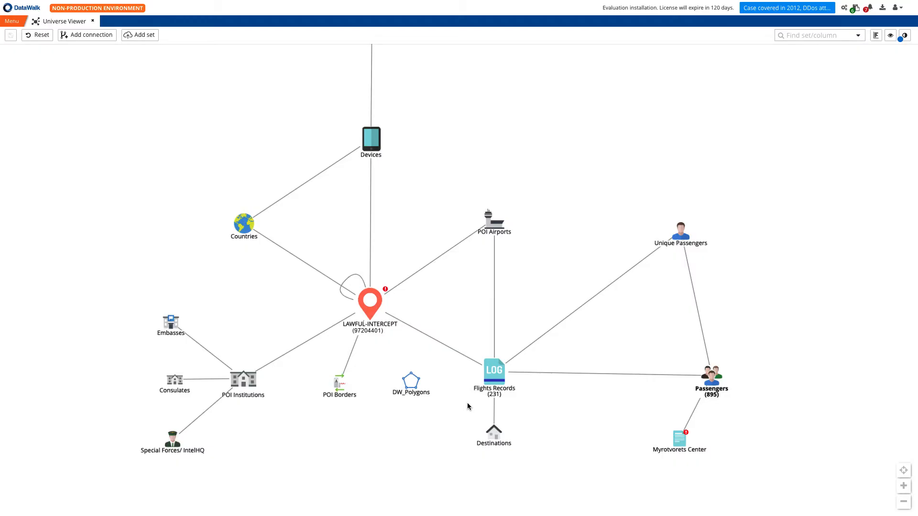
mouse_move(394, 406)
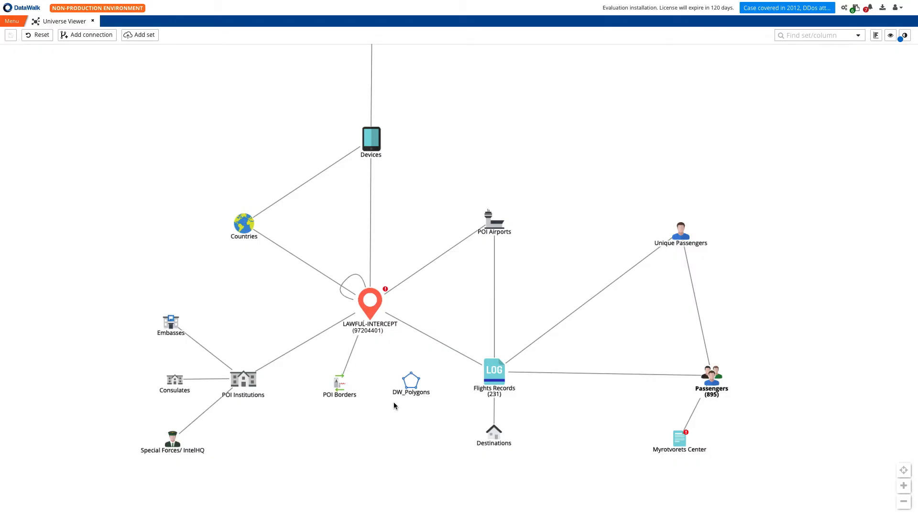
mouse_move(240, 430)
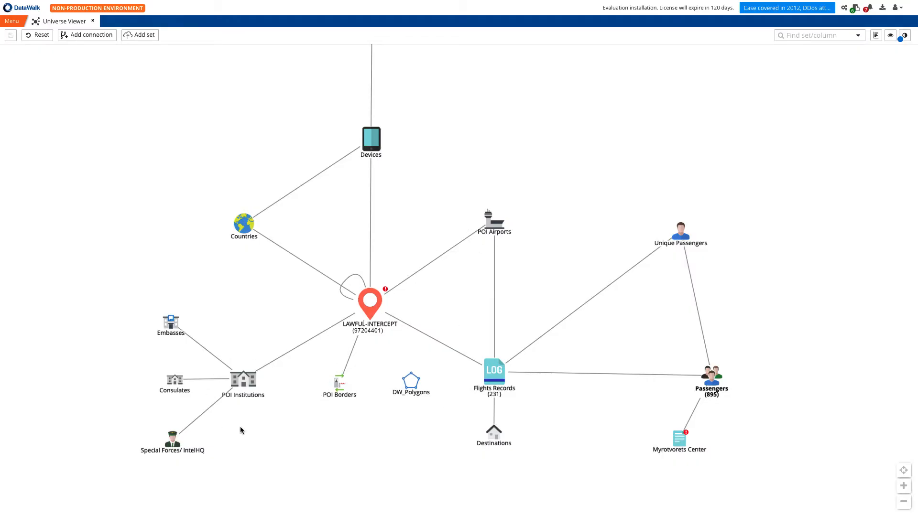
mouse_move(287, 399)
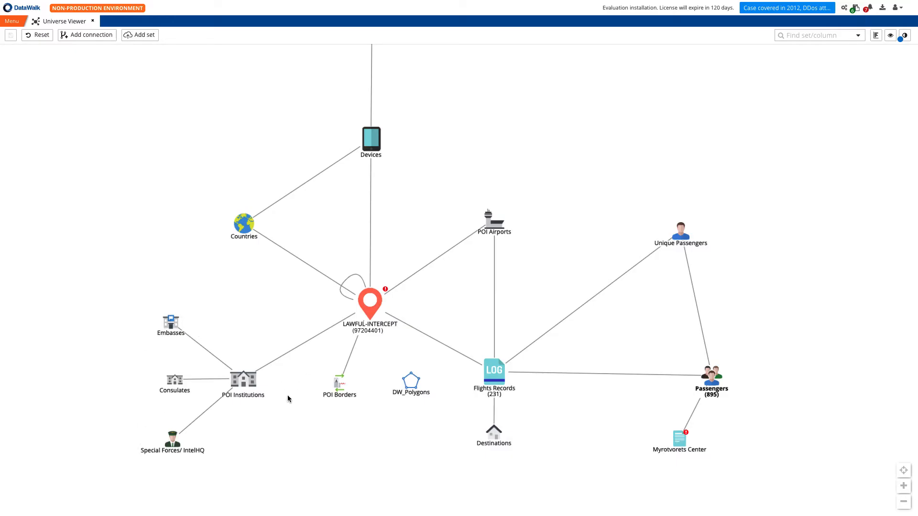
mouse_move(188, 434)
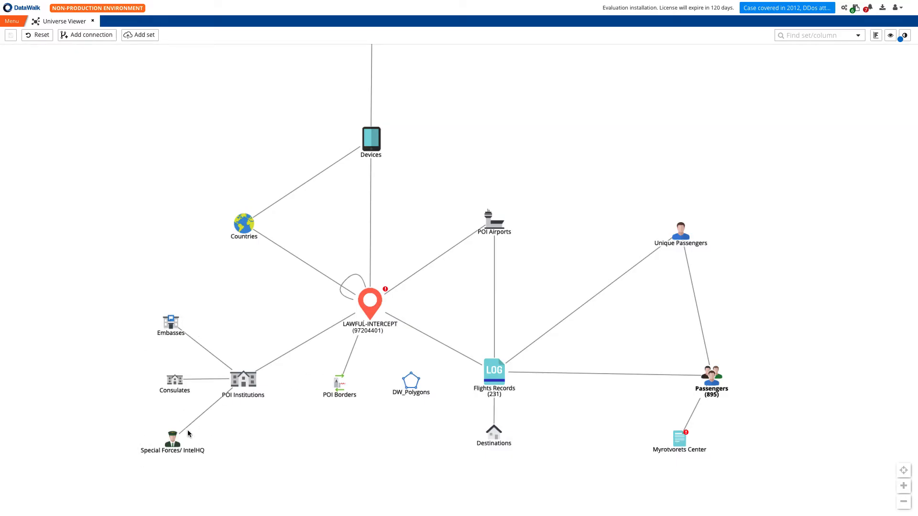
mouse_move(292, 464)
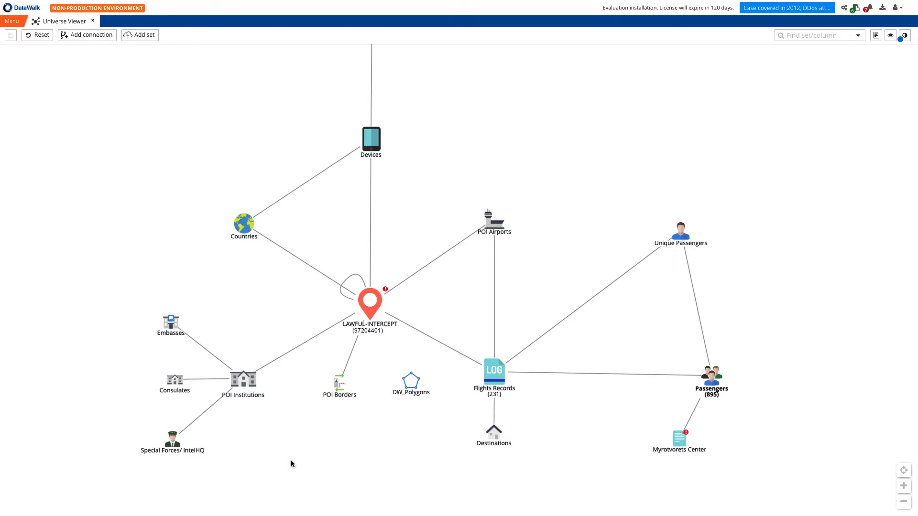
mouse_move(373, 404)
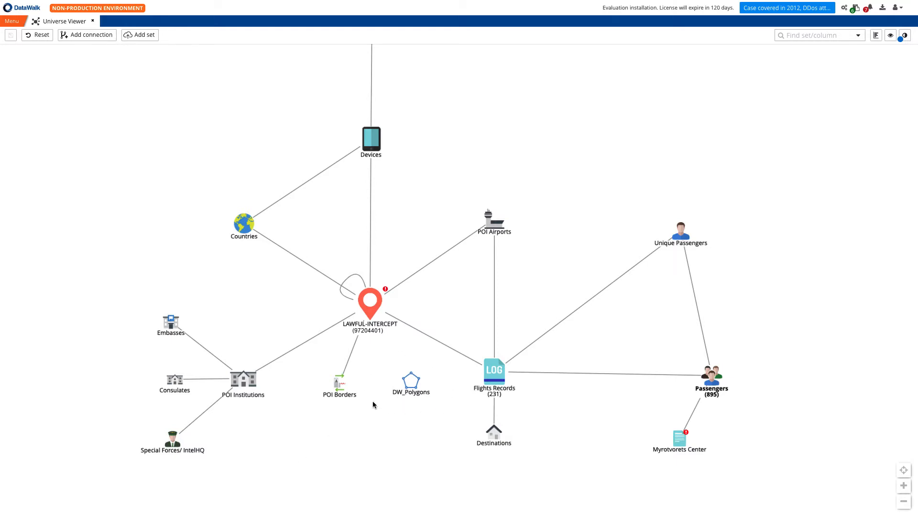
mouse_move(418, 362)
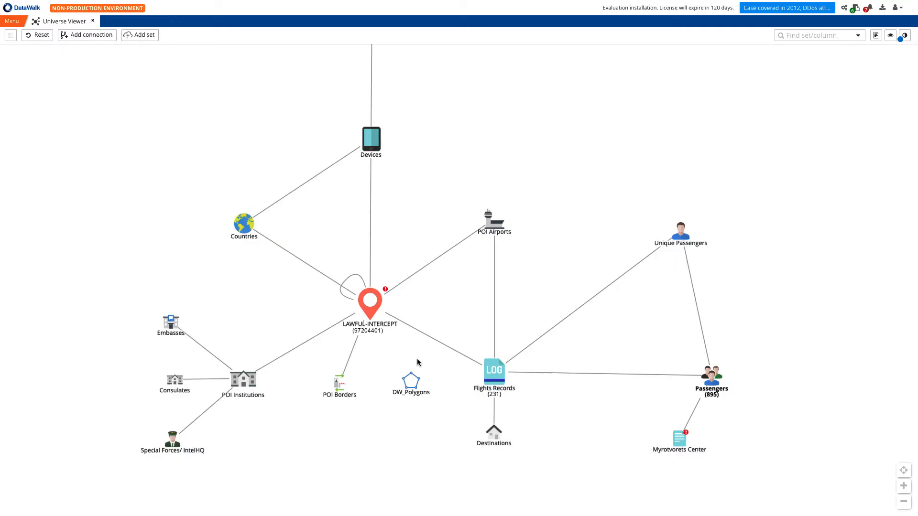
mouse_move(415, 374)
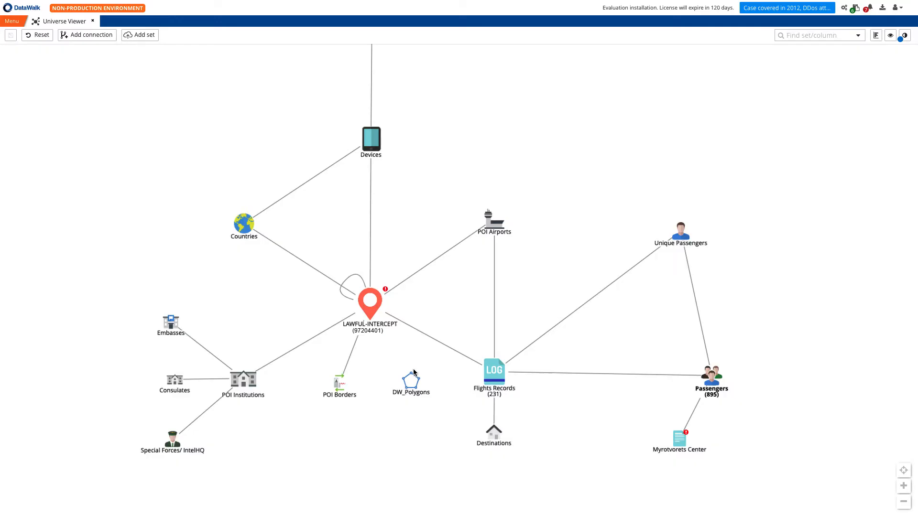
mouse_move(330, 173)
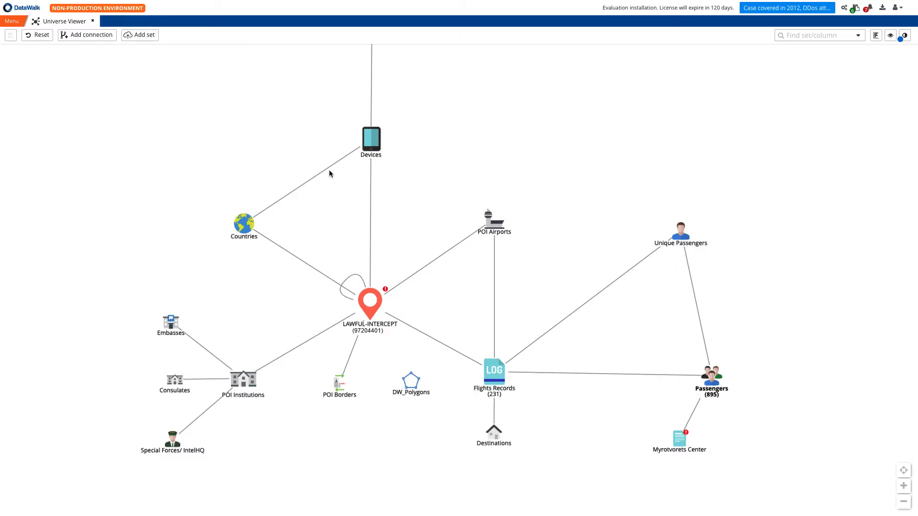
Step: Browse the external sources and apps catalogue, then return to the universe of data sets
click(86, 35)
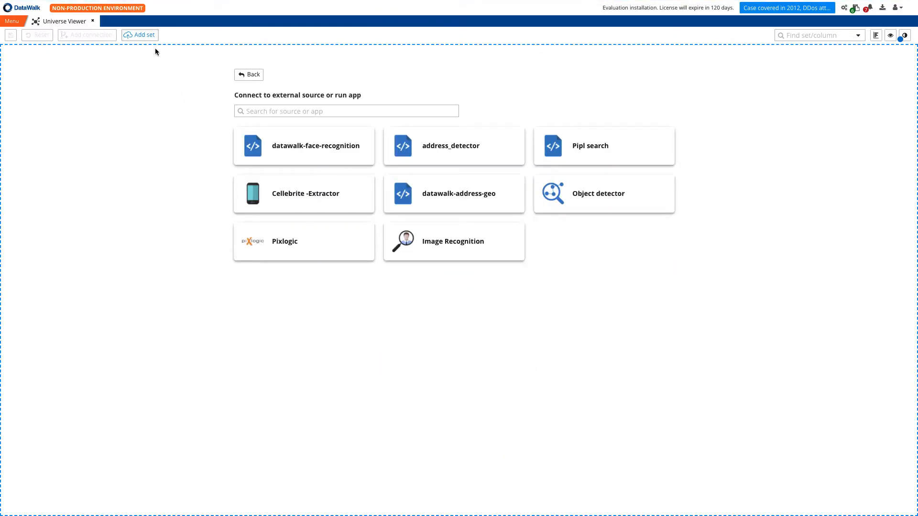
click(248, 75)
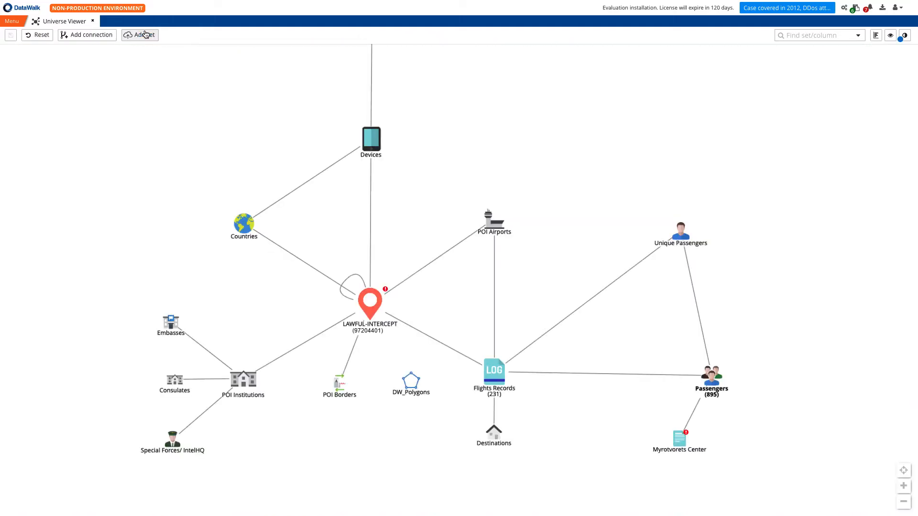
mouse_move(431, 313)
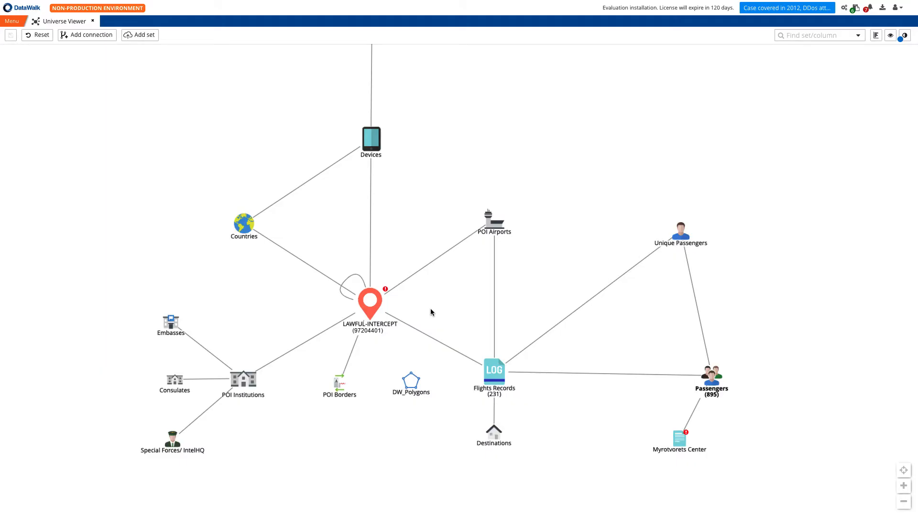
mouse_move(367, 363)
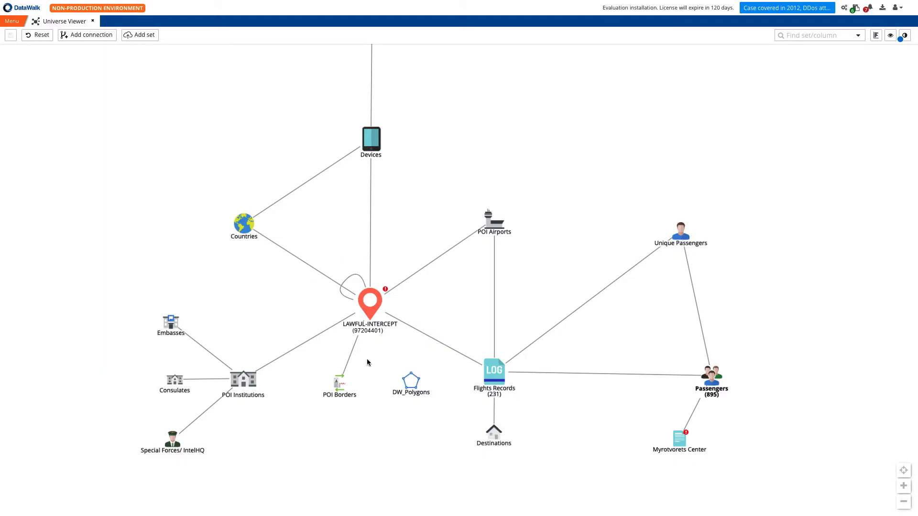
mouse_move(363, 256)
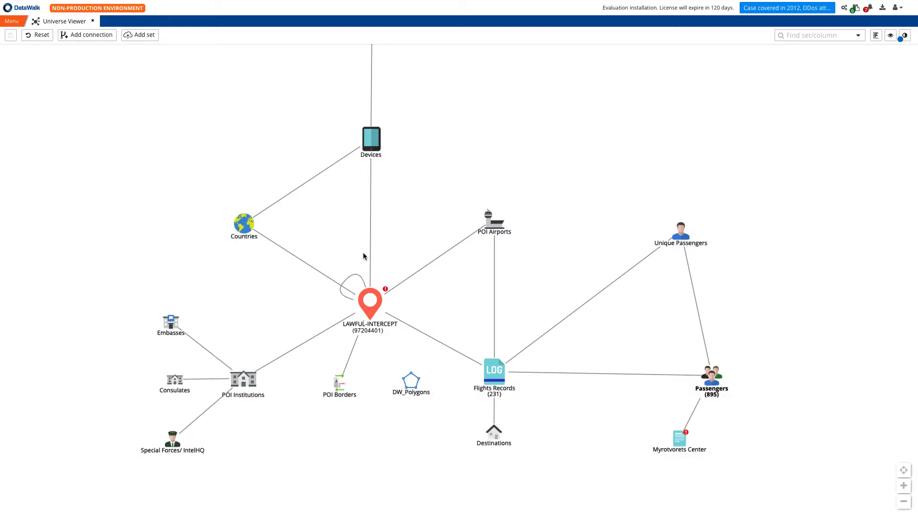
Step: Start the analysis path from the 21 POI Borders records
click(339, 379)
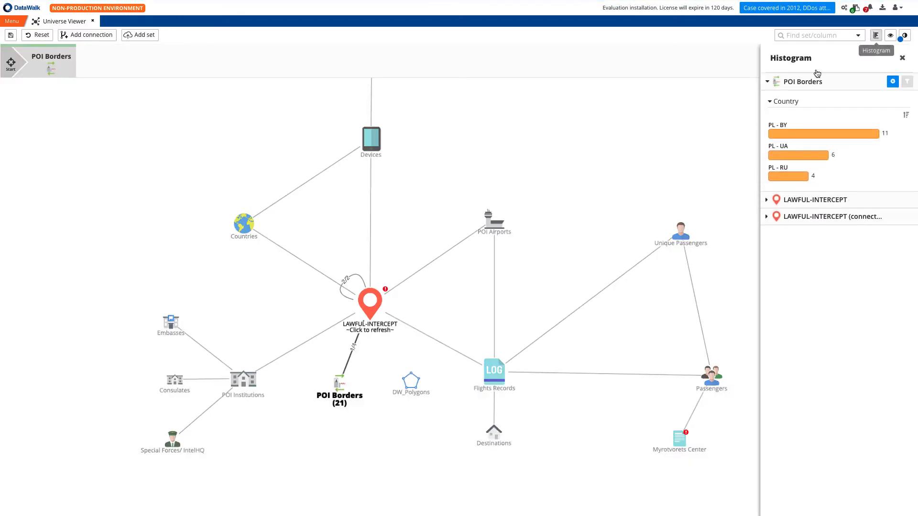
Step: Filter POI Borders to the 11 PL–BY crossings and open them as a new link chart
click(822, 134)
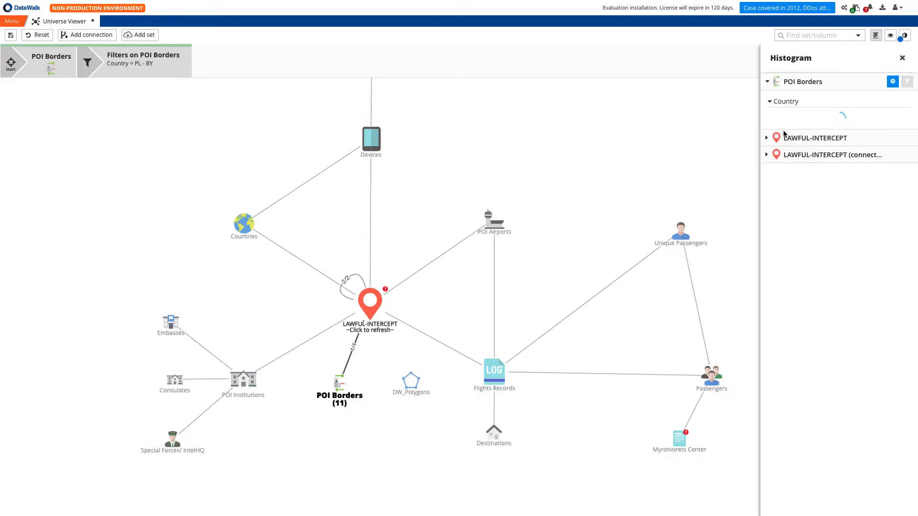
right_click(339, 387)
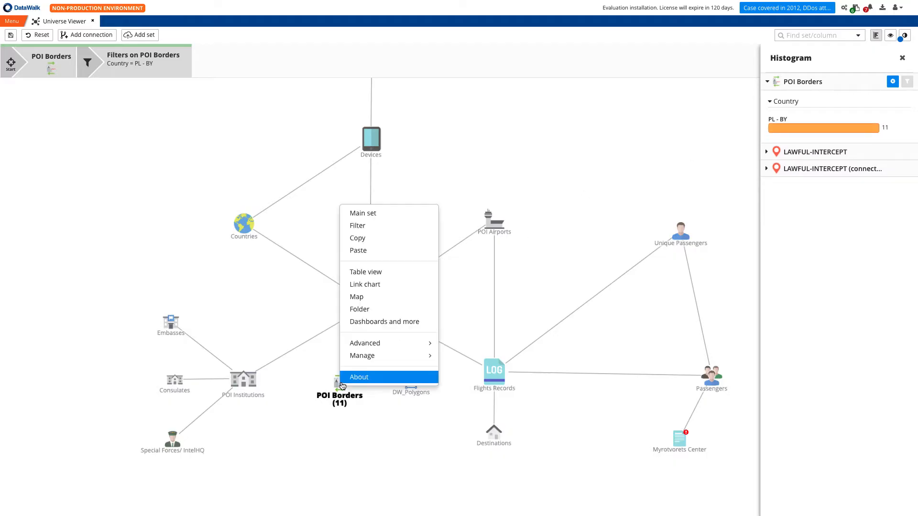
click(365, 284)
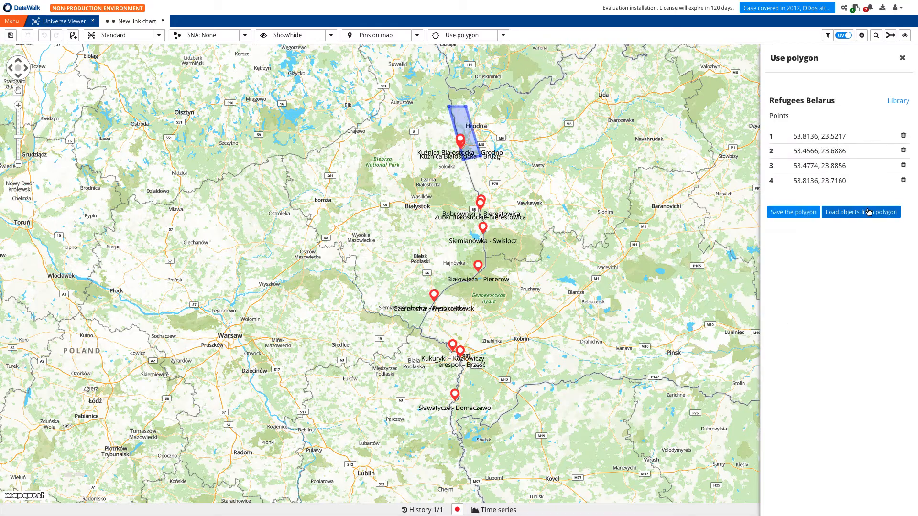
mouse_move(653, 247)
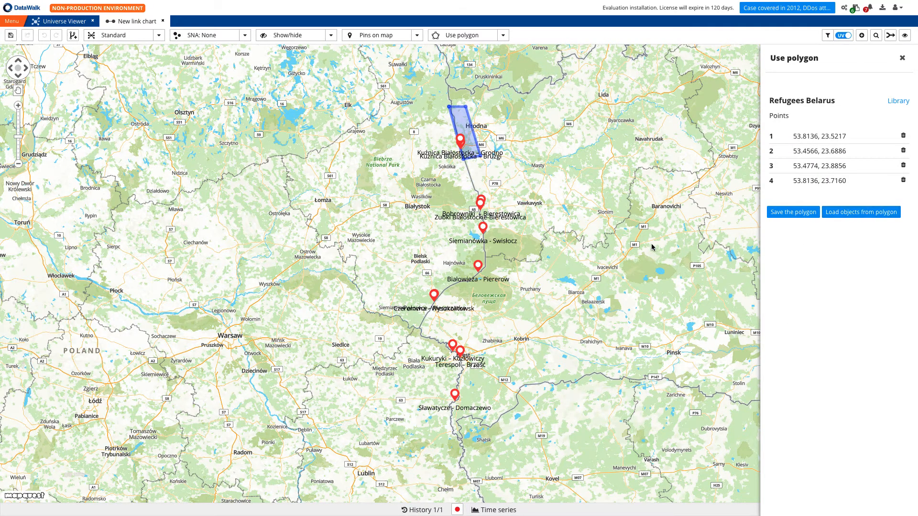
Step: Load all 50 LAWFUL-INTERCEPT points inside the Refugees Belarus polygon and add them to the map
click(860, 212)
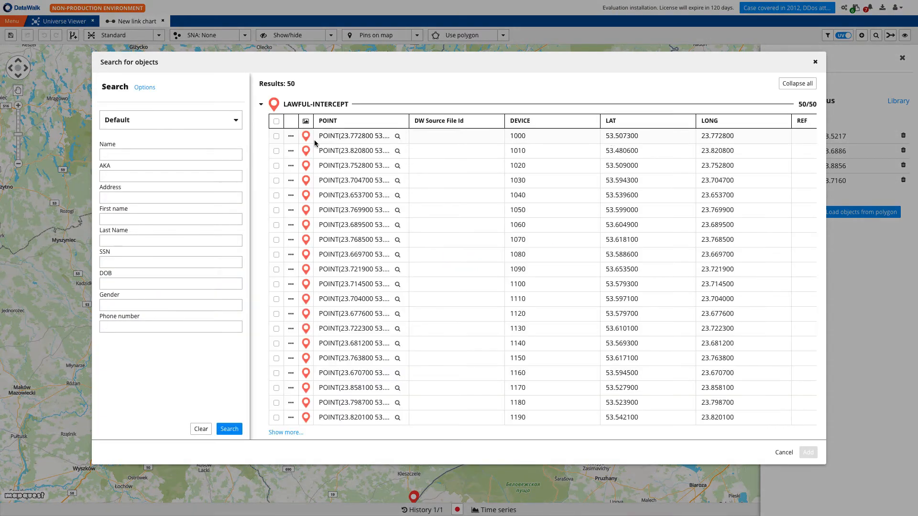
click(276, 121)
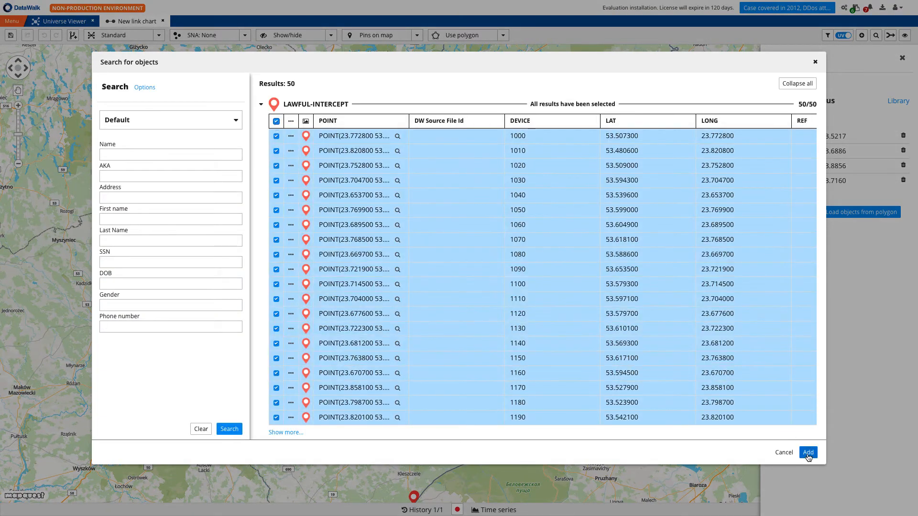
click(808, 453)
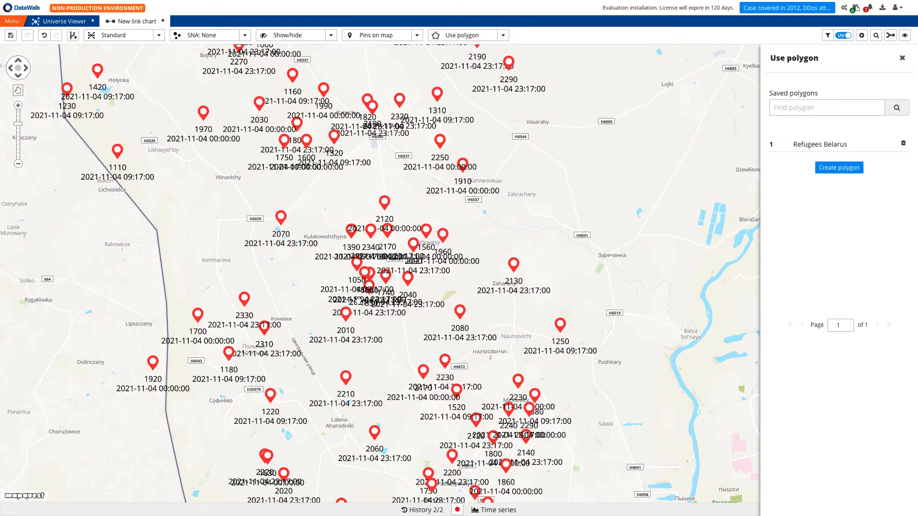
Step: Select all intercept points on the map and send them to a new Universe Viewer
click(349, 228)
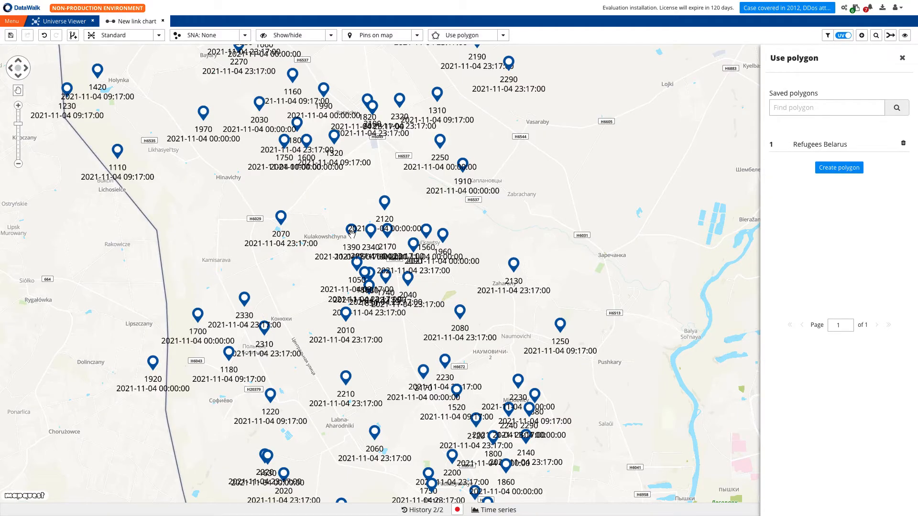
right_click(350, 230)
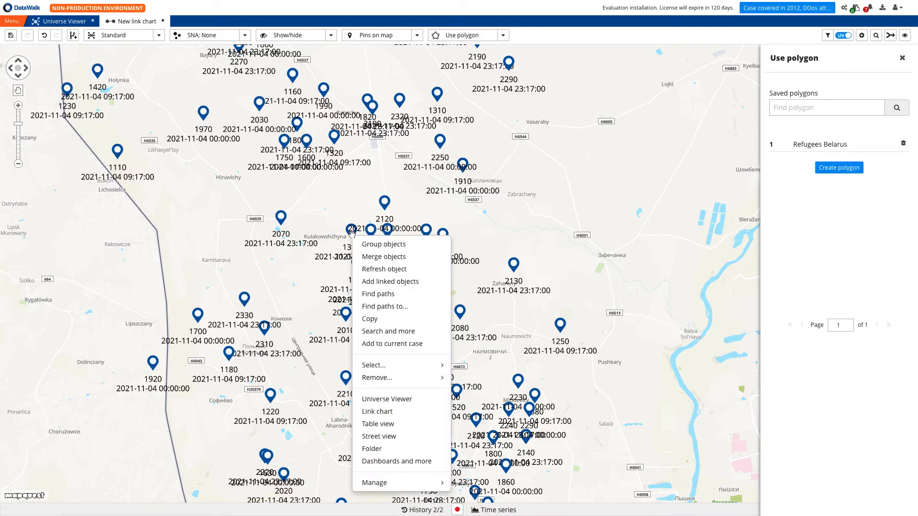
mouse_move(387, 399)
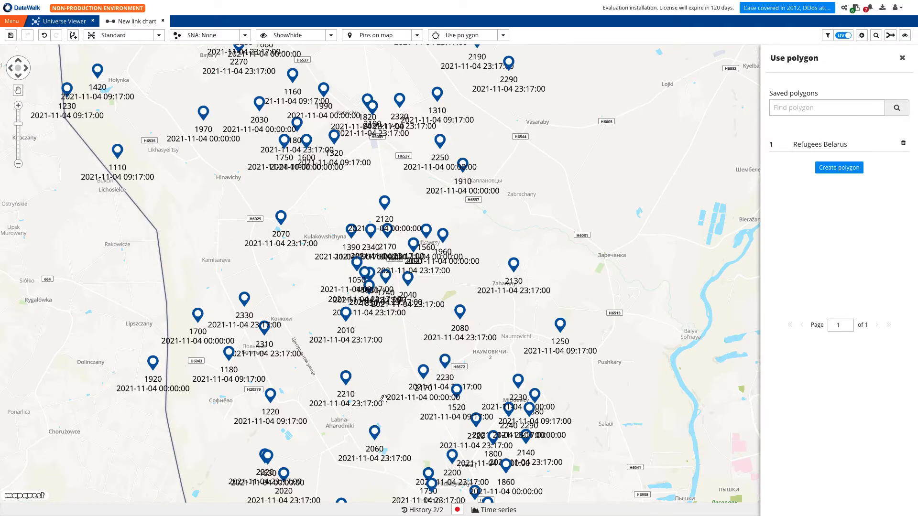
click(209, 21)
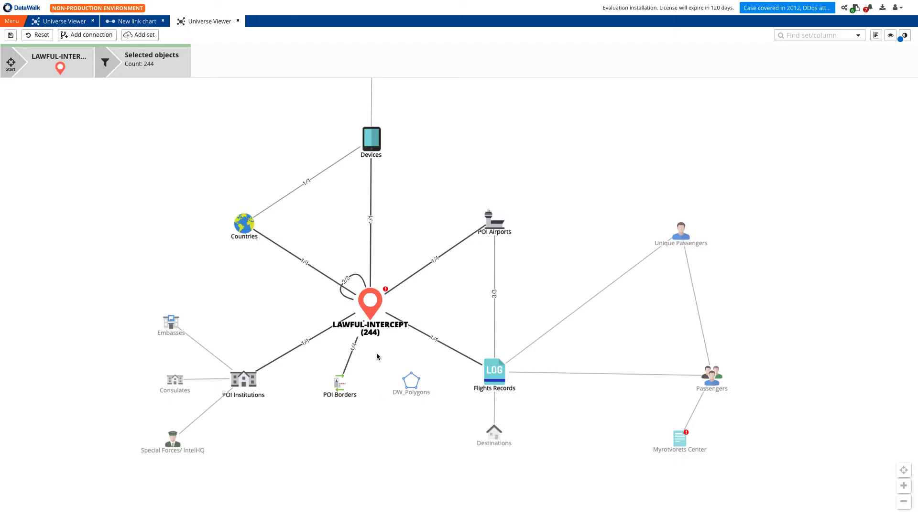
mouse_move(358, 288)
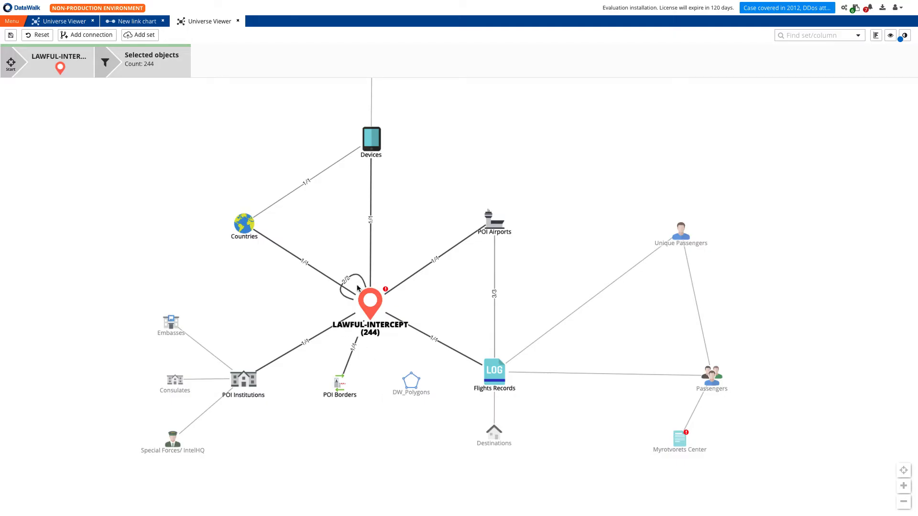
mouse_move(372, 146)
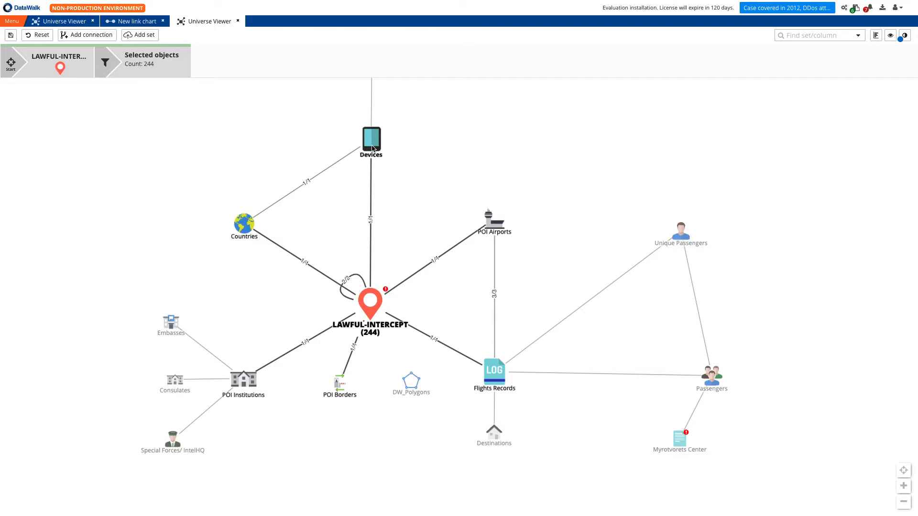
Step: Make the 137 connected Devices the current set and show the histogram breakdowns
click(371, 141)
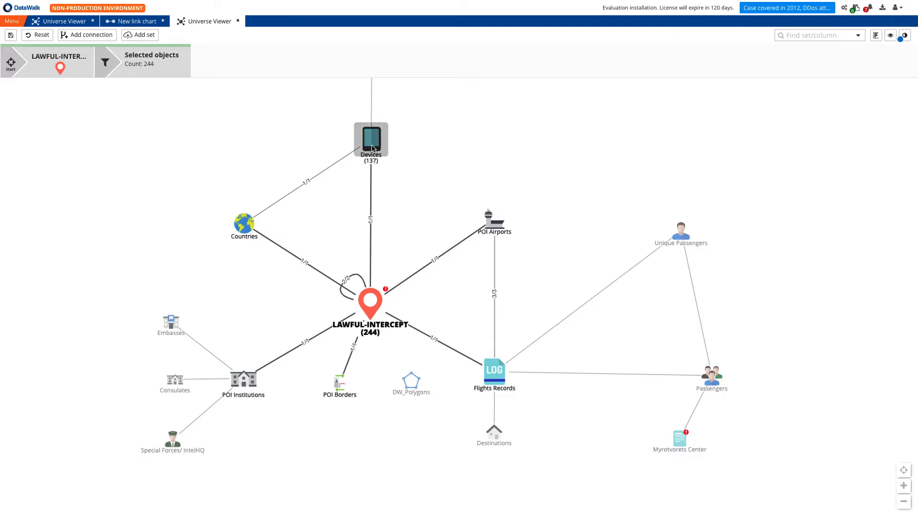
click(371, 139)
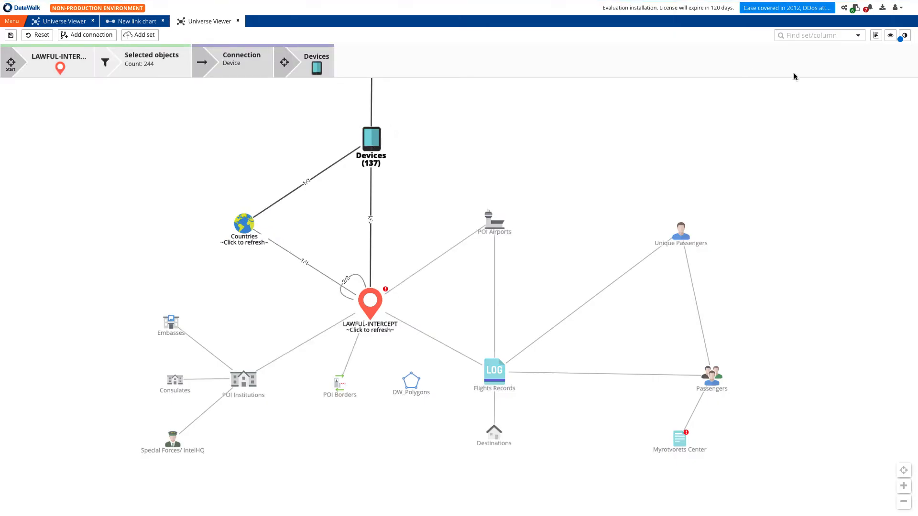
mouse_move(876, 34)
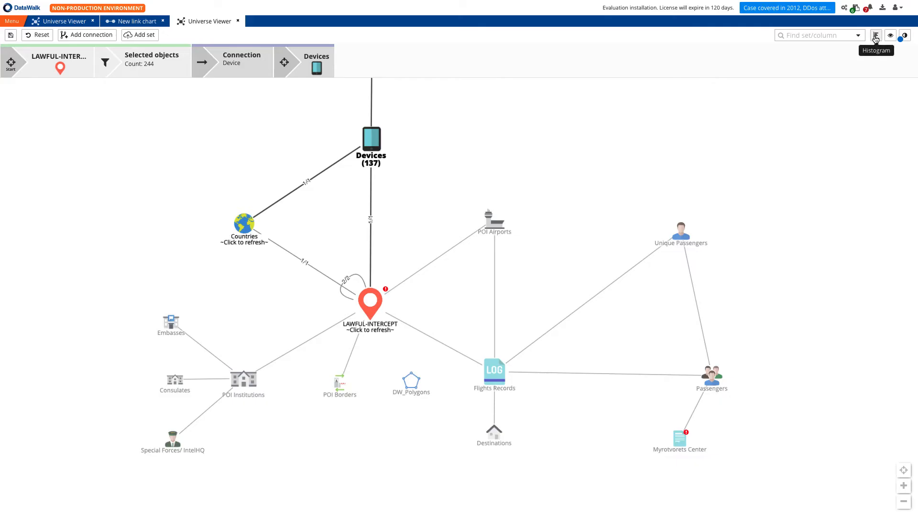
click(876, 34)
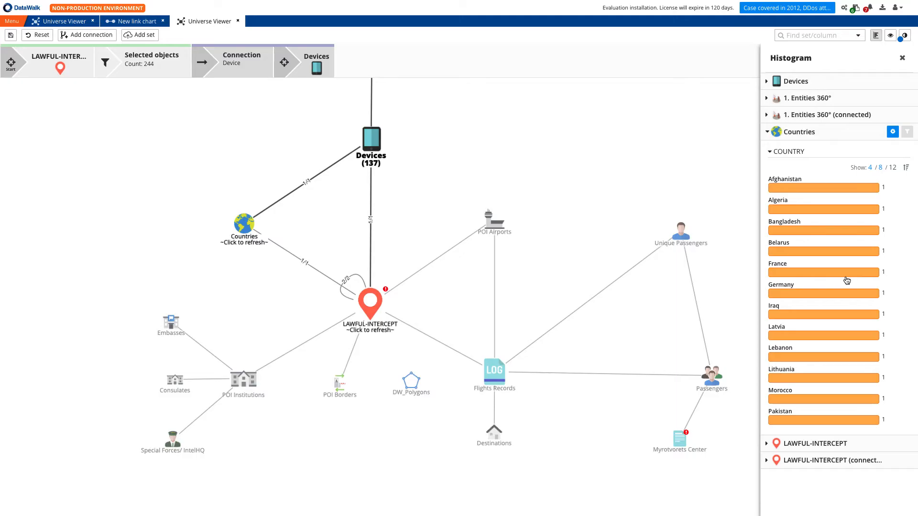
mouse_move(880, 255)
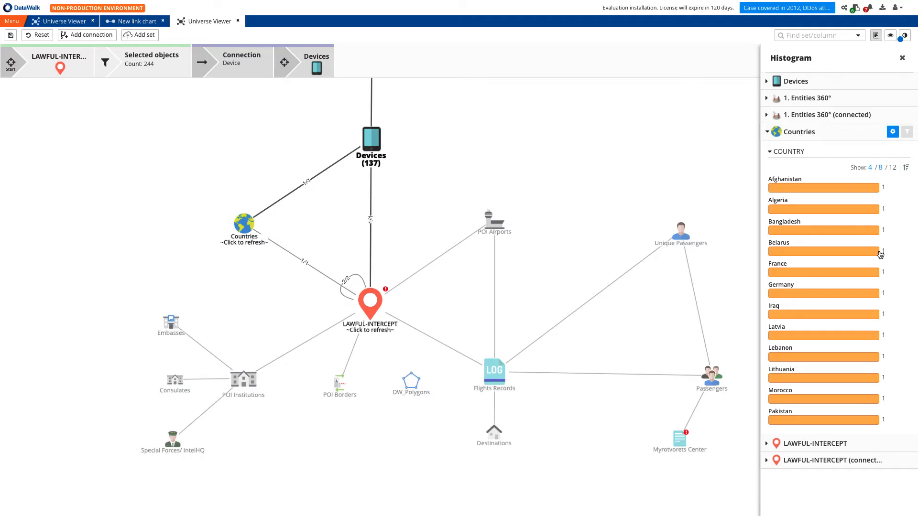
mouse_move(345, 181)
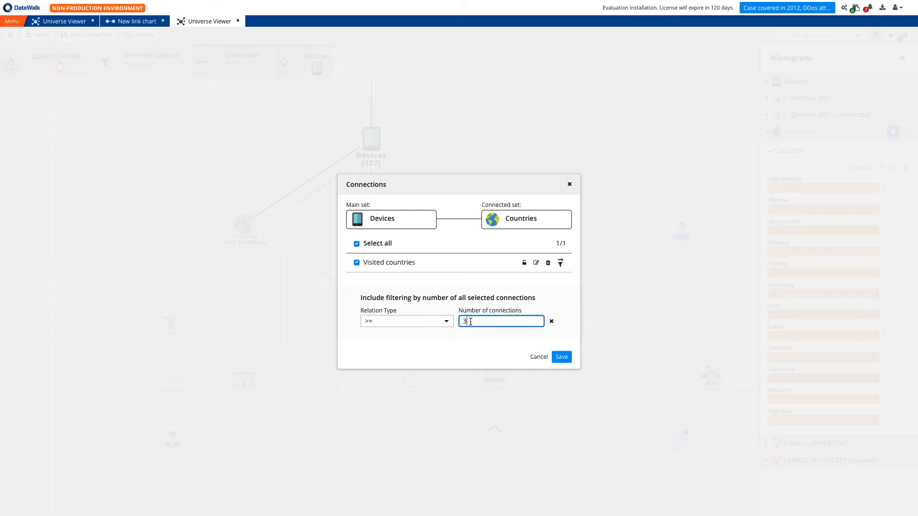
Step: Apply the at-least-3-countries connection filter and list all 8 visited countries
click(560, 357)
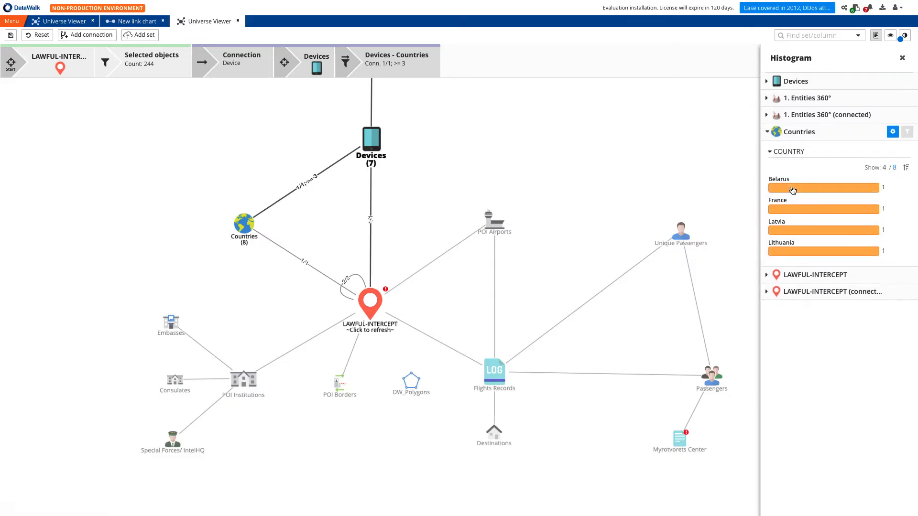
click(894, 167)
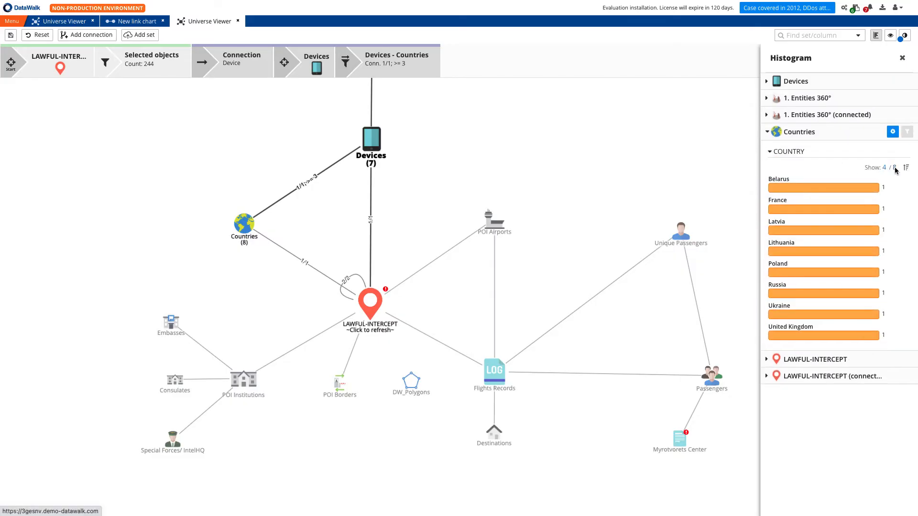
mouse_move(821, 273)
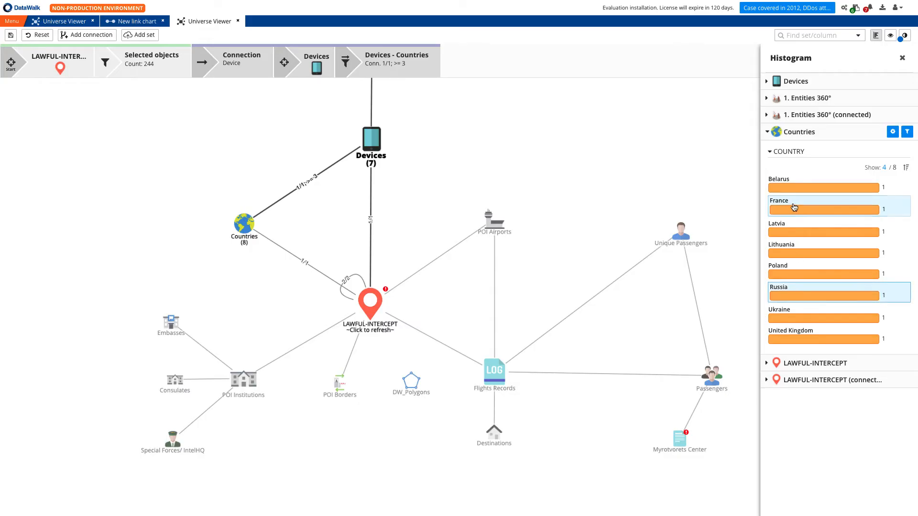
mouse_move(781, 263)
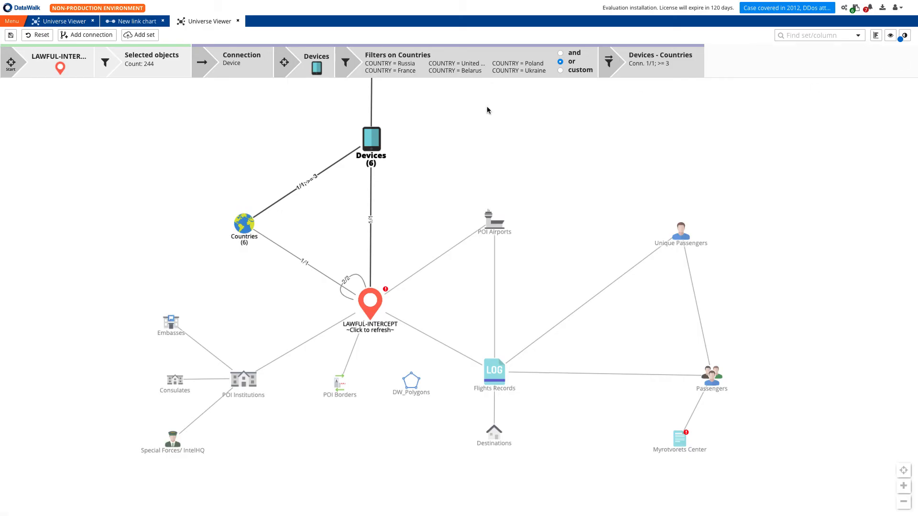
Step: Step from the 6 filtered devices back to their 38 LAWFUL-INTERCEPT points
right_click(372, 141)
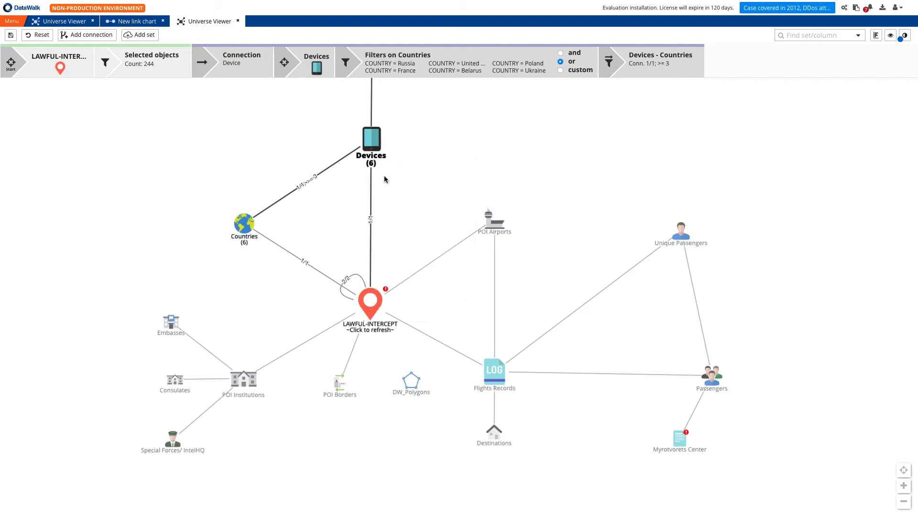
mouse_move(375, 304)
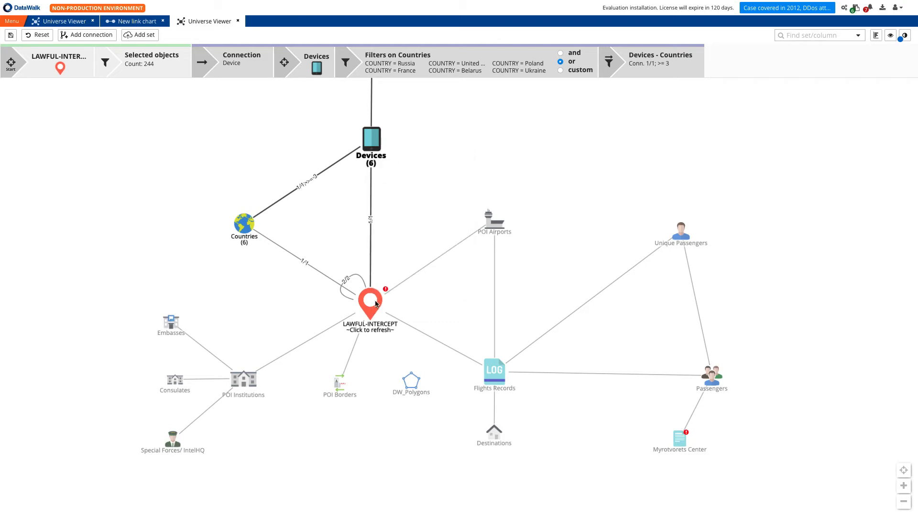
click(370, 307)
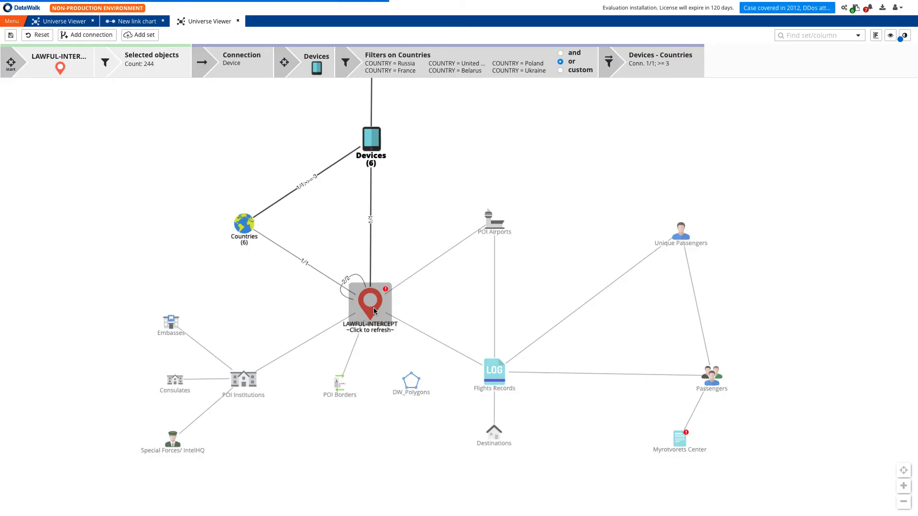
click(370, 304)
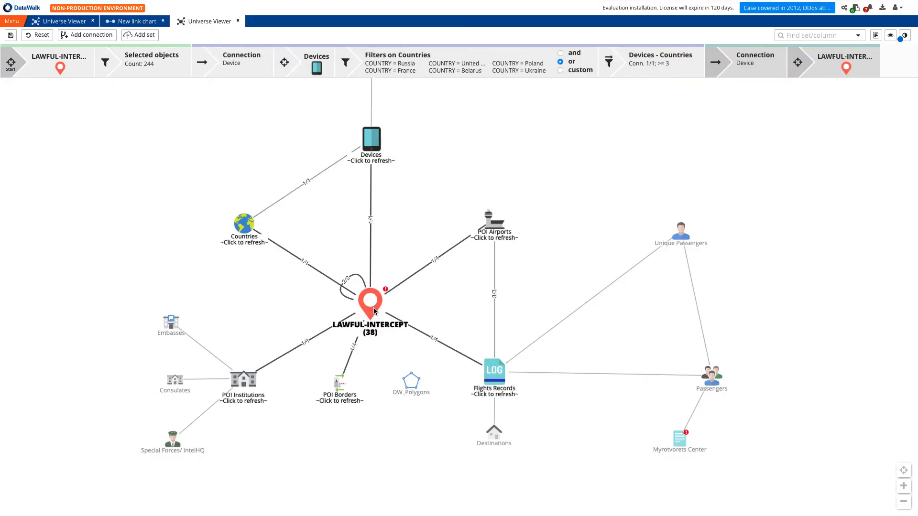
mouse_move(431, 336)
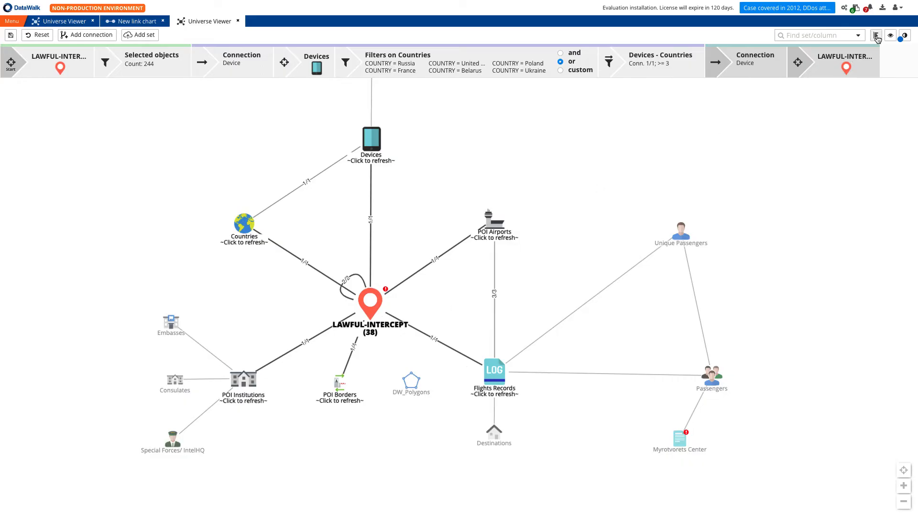
Step: Show histogram breakdowns for the new sets, expanding institution labels and airport names
click(877, 35)
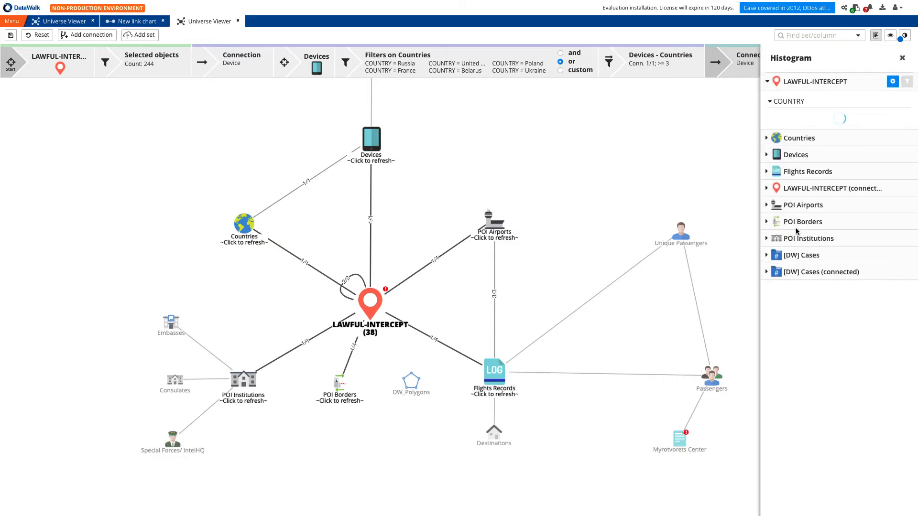
click(808, 238)
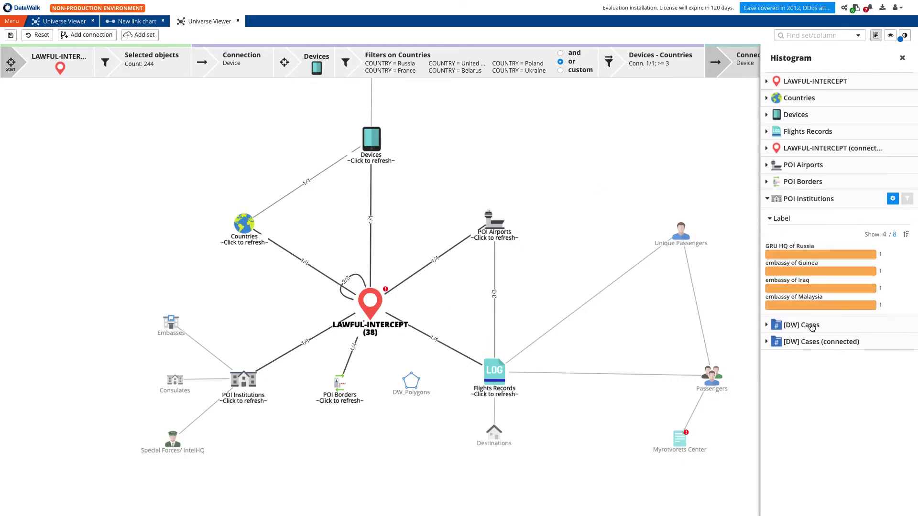
click(906, 235)
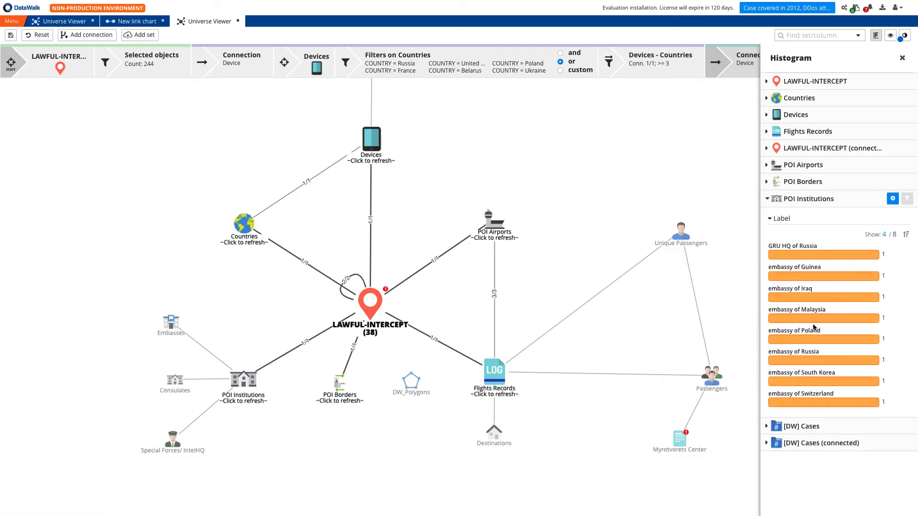
mouse_move(821, 252)
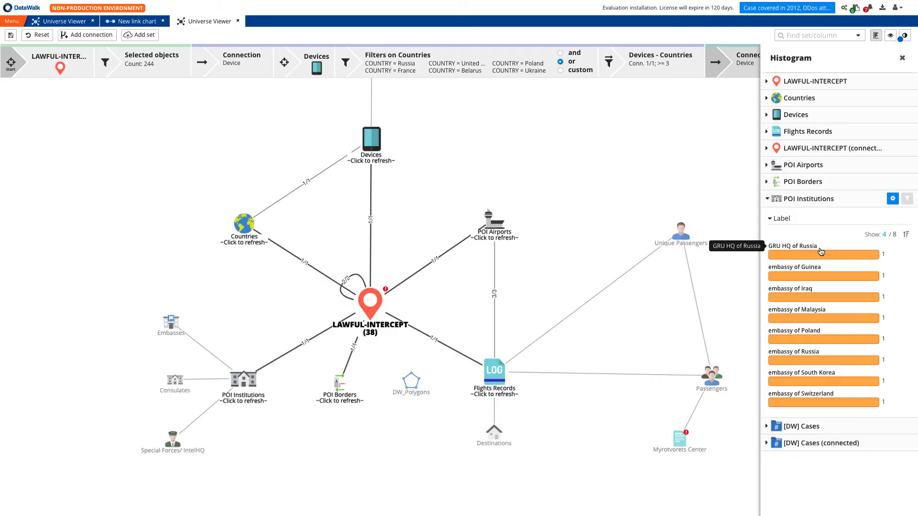
click(804, 164)
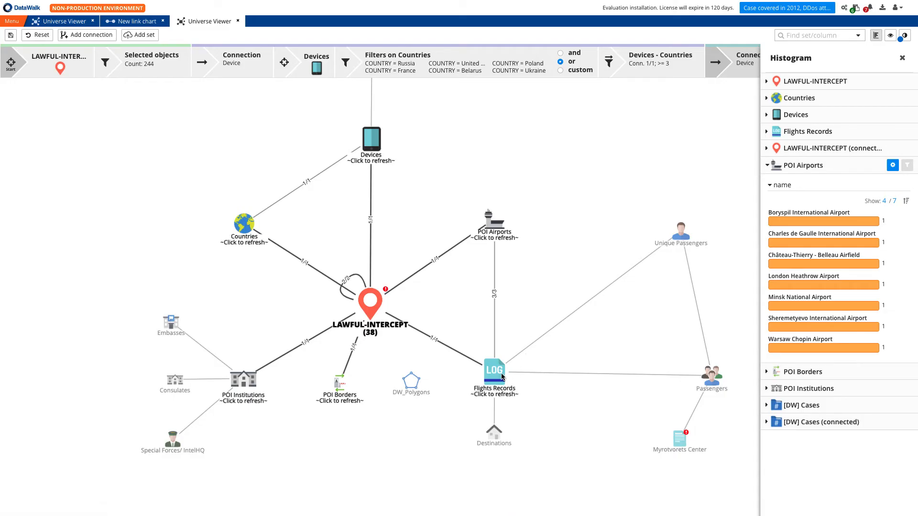
Step: Extend the path from Flights Records to Unique Passengers, narrowing to 41 Russian passengers and 12 flights
click(494, 374)
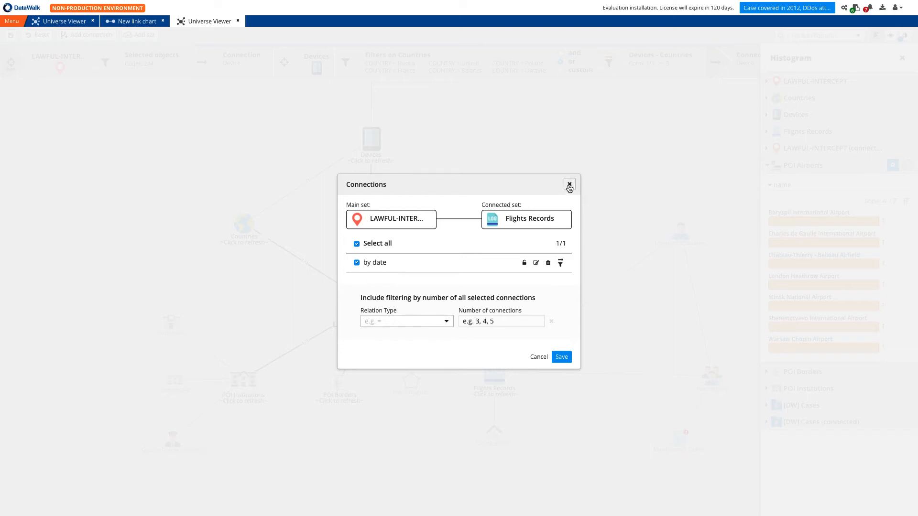
click(569, 184)
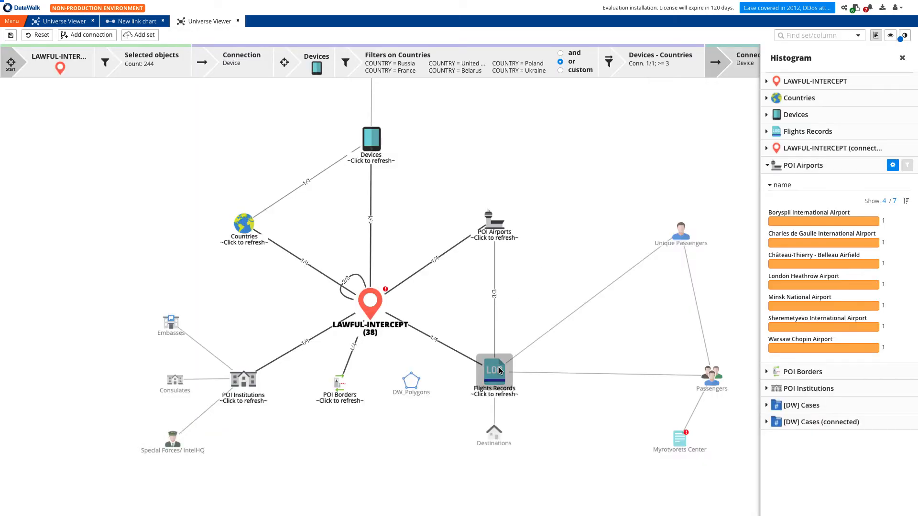
click(494, 371)
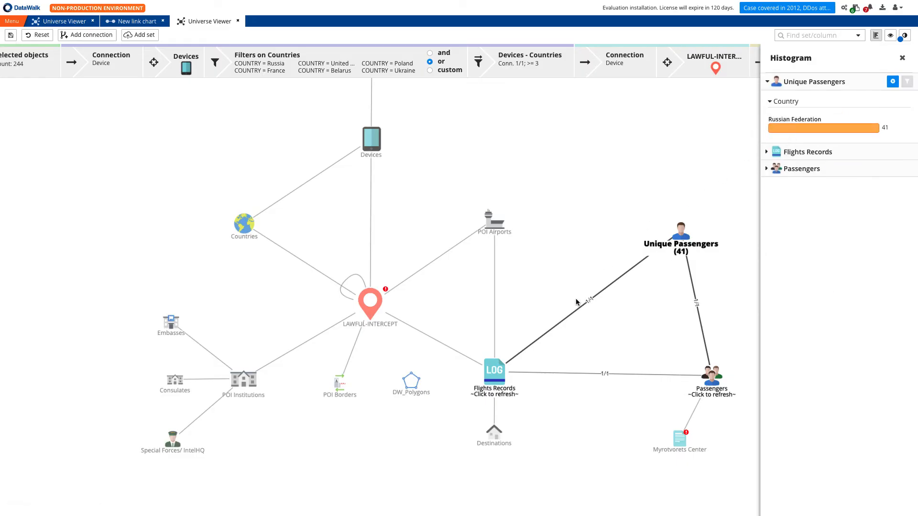
click(494, 374)
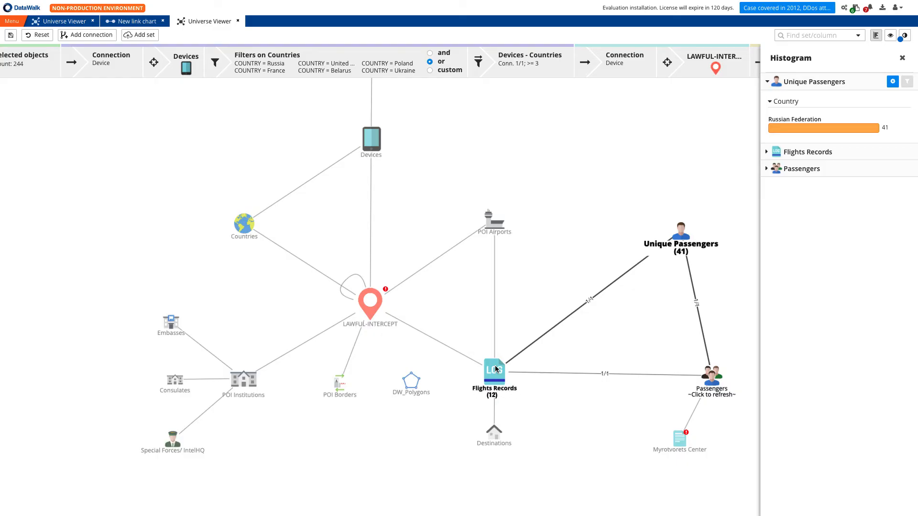
right_click(679, 231)
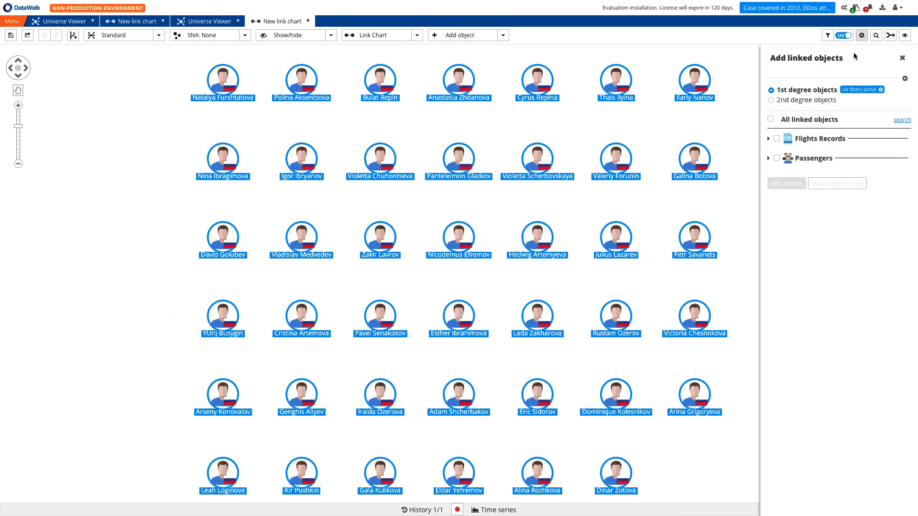
Step: Add the passengers' linked Flights Records and size the nodes by SNA Page Rank
click(776, 139)
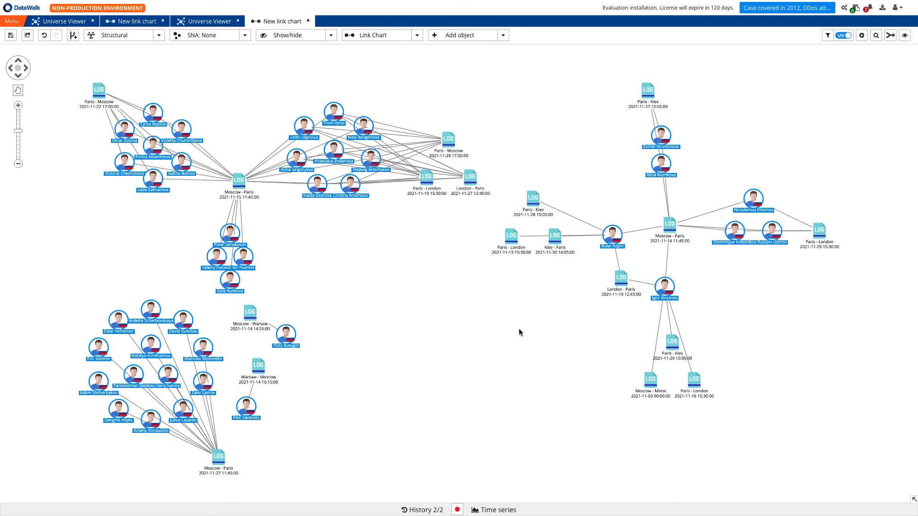
click(242, 35)
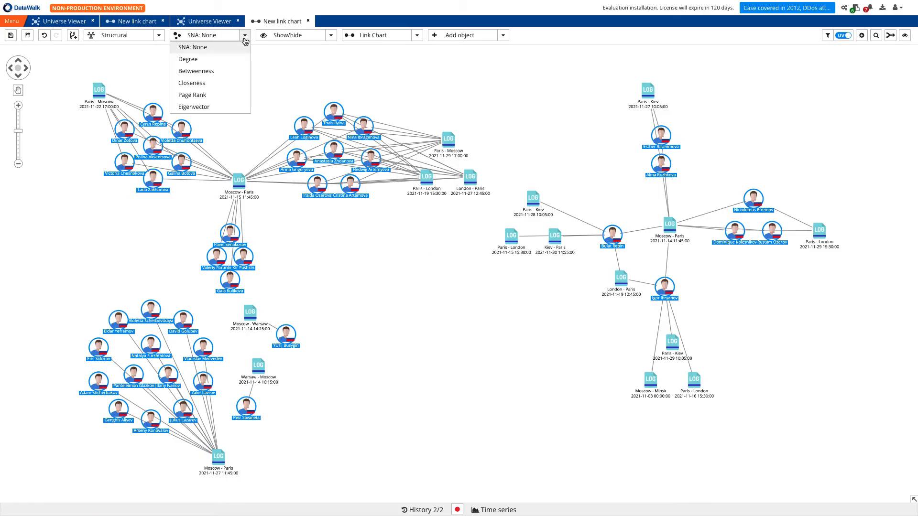
click(192, 95)
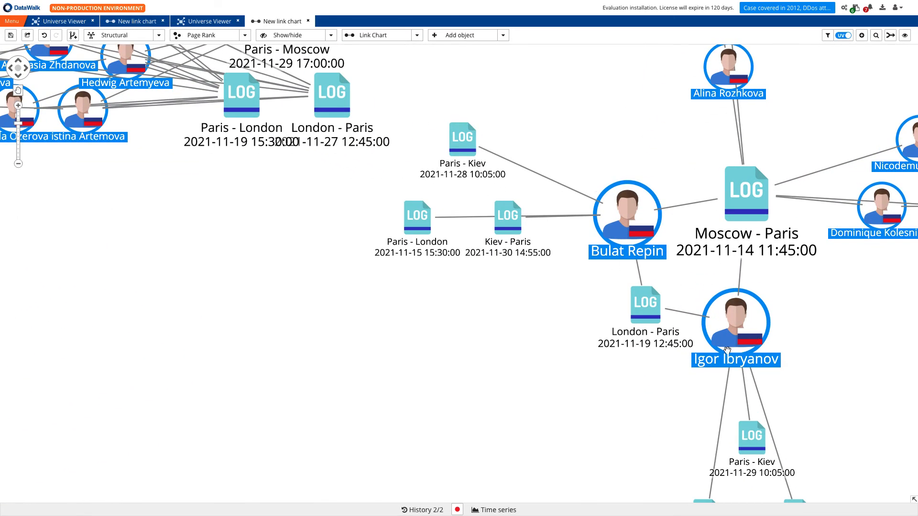
mouse_move(722, 294)
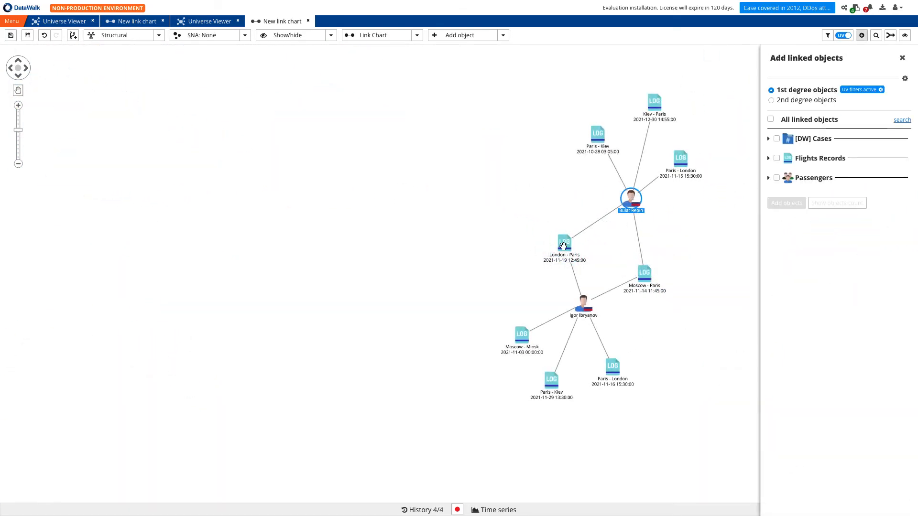
Step: Select the shared London–Paris flight and paste the four copied devices onto the canvas
click(564, 242)
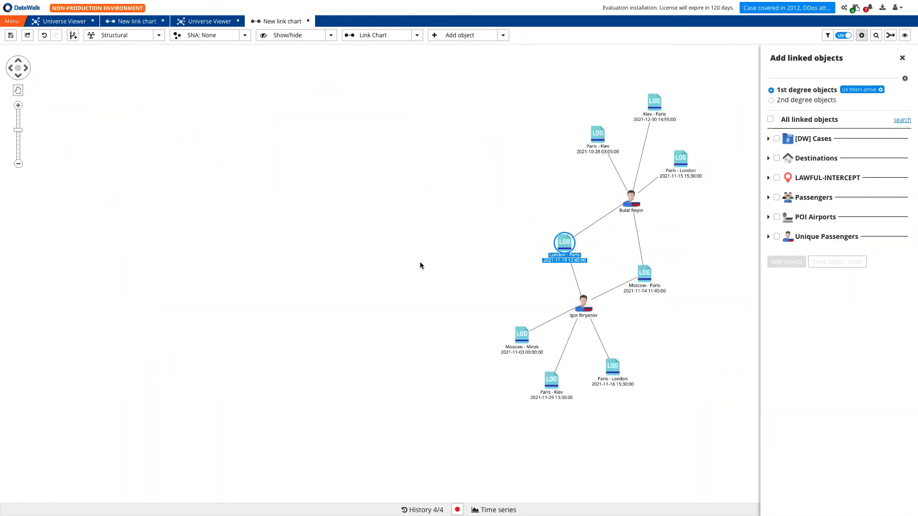
mouse_move(340, 277)
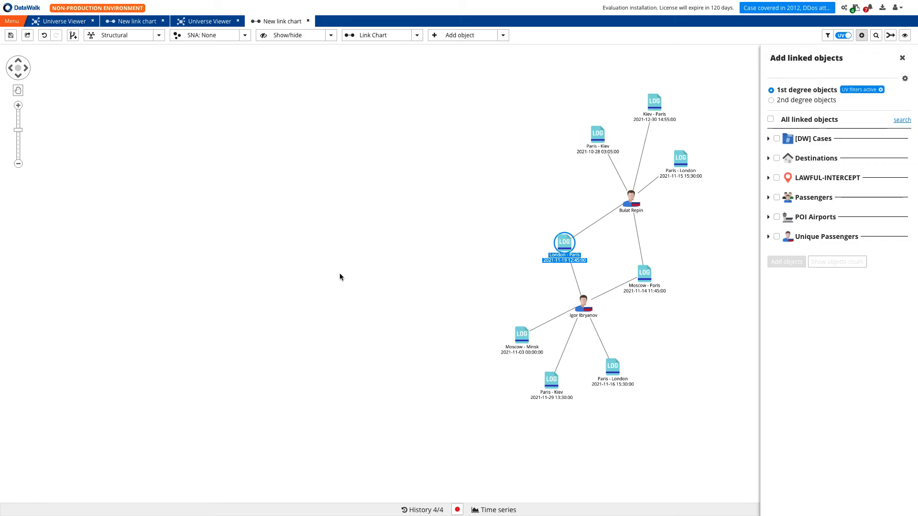
right_click(340, 276)
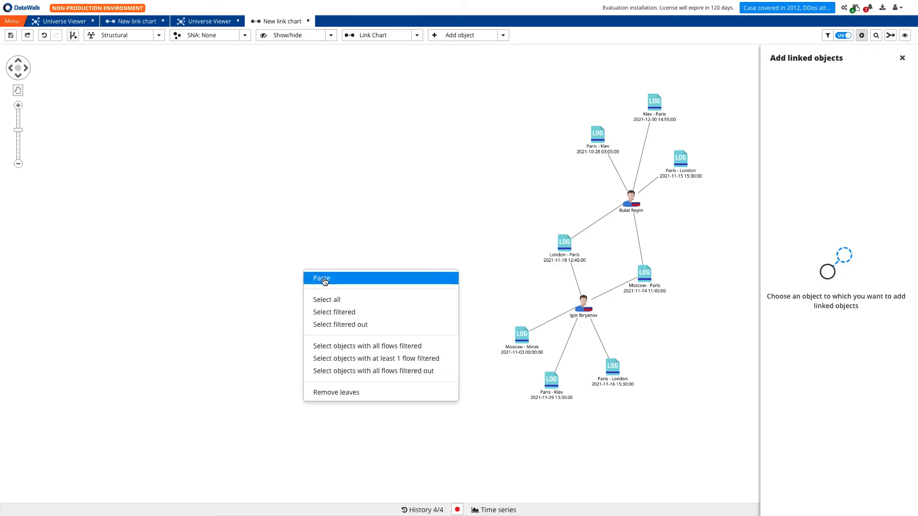
click(321, 278)
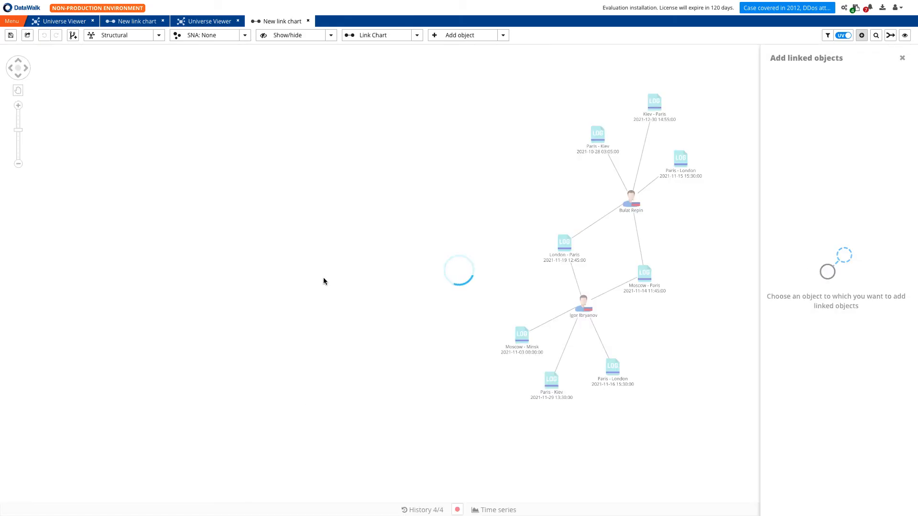
click(123, 34)
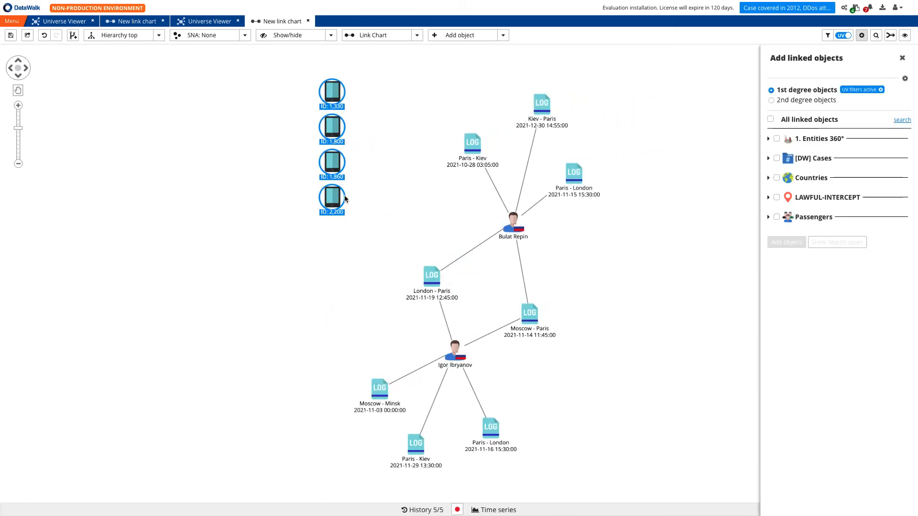
Step: Add the devices' linked LAWFUL-INTERCEPT records via Add linked objects
click(777, 197)
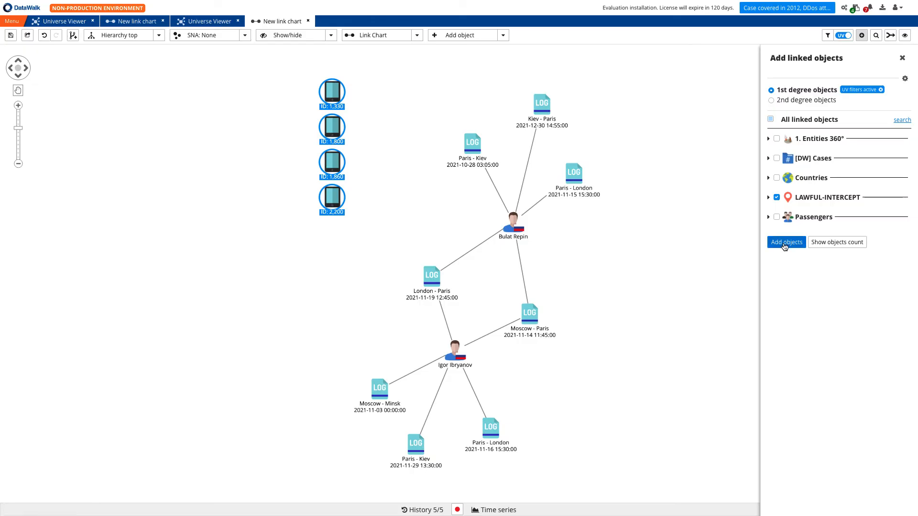
click(786, 242)
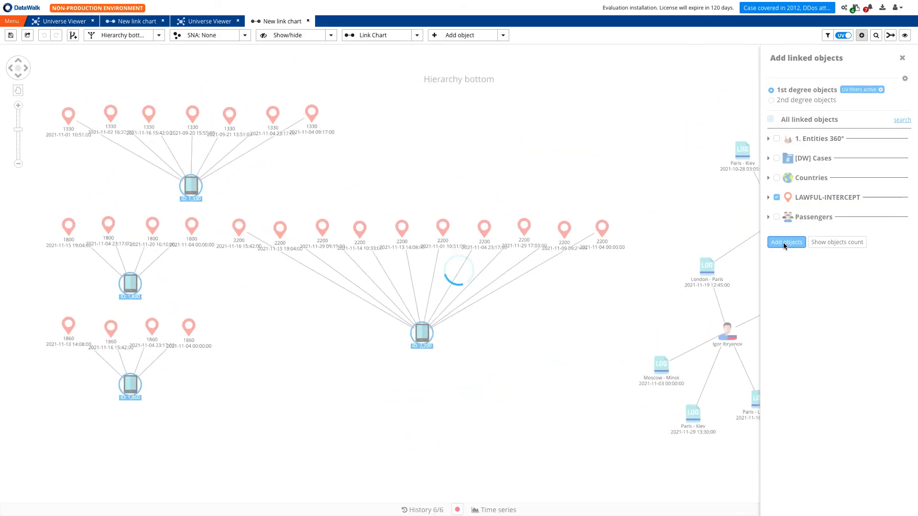
Step: Add the POI Airports, POI Borders and POI Institutions linked to the intercept points
click(786, 242)
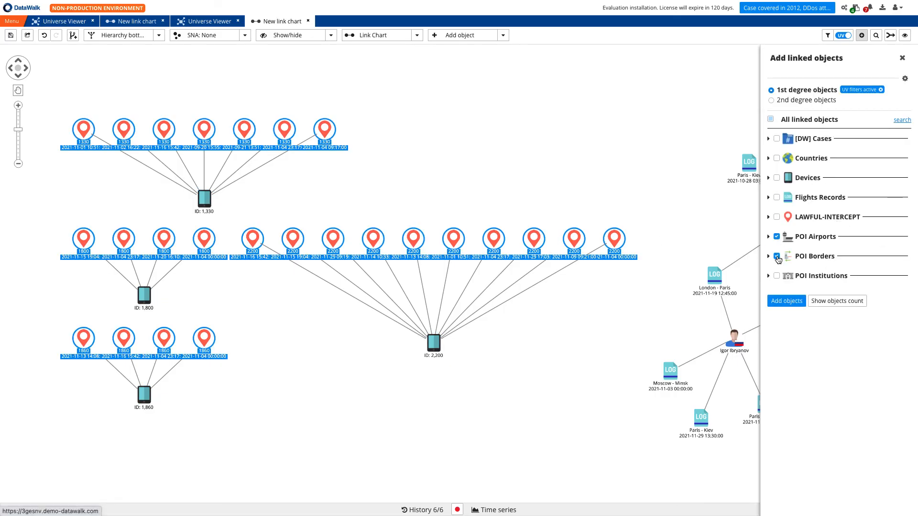
click(786, 301)
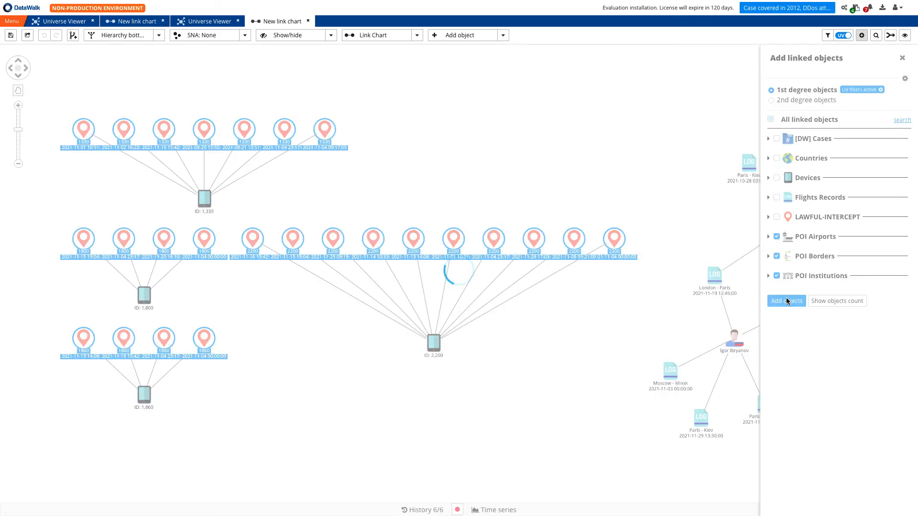
click(786, 300)
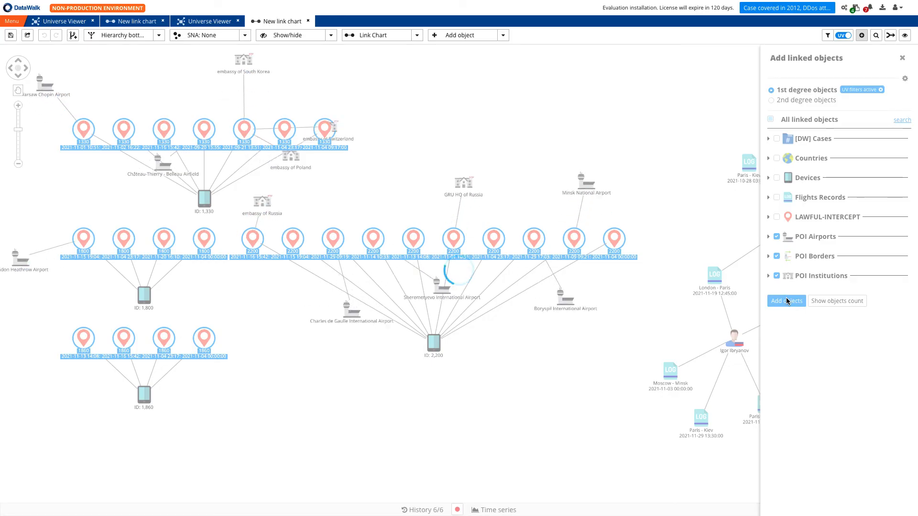
click(786, 300)
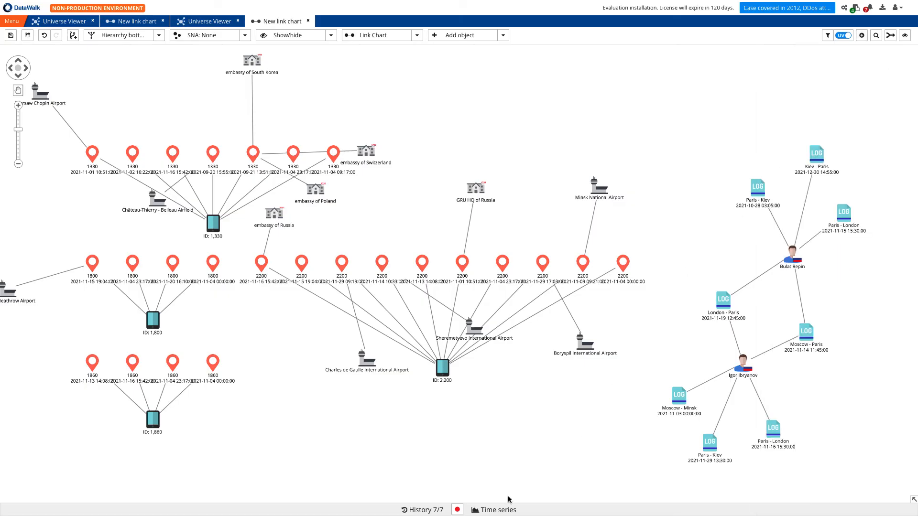
Step: Show the Time series and narrow the chart to 11/27/21 – 11/29/21
click(494, 509)
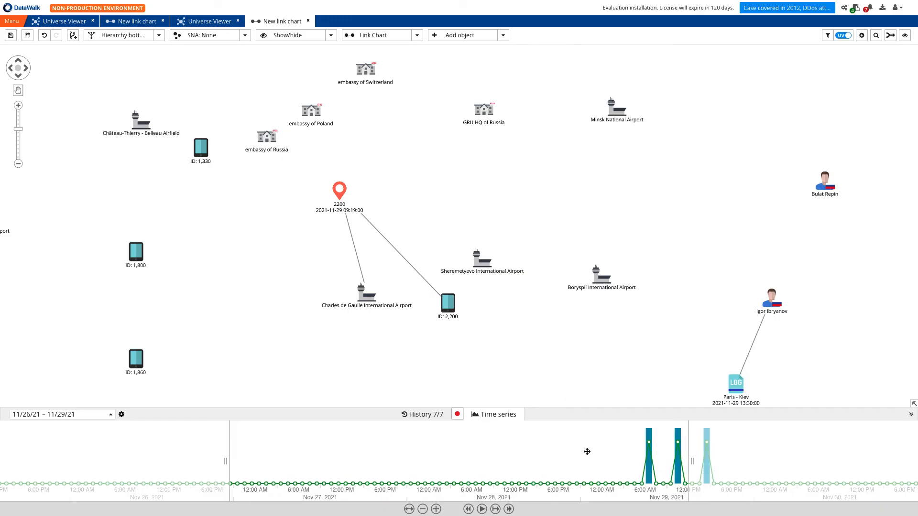
mouse_move(751, 382)
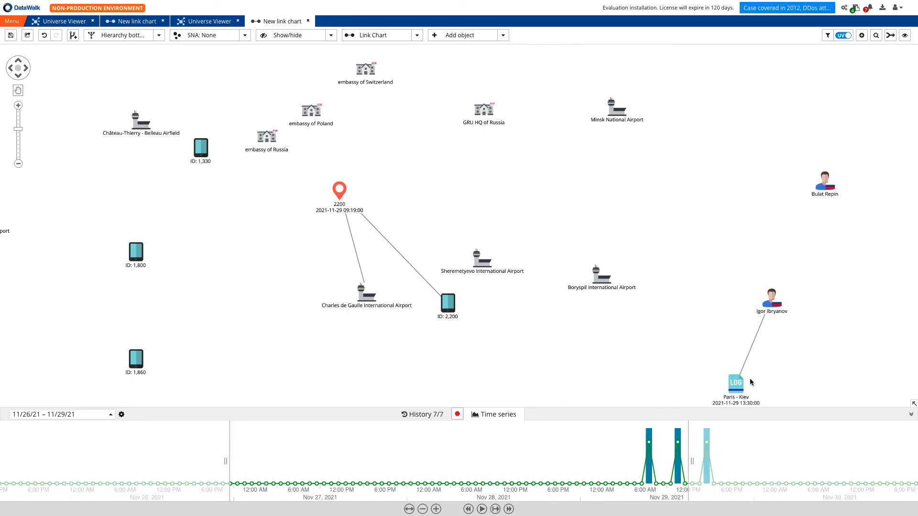
mouse_move(352, 215)
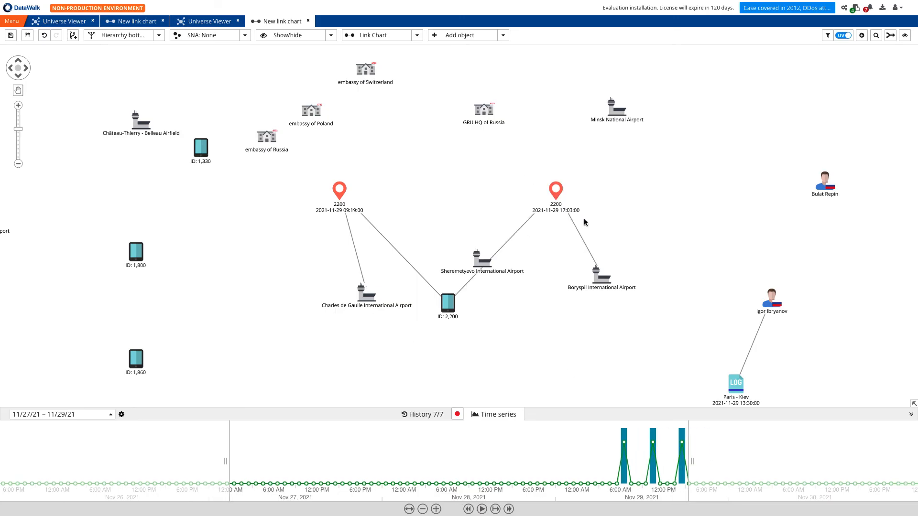
mouse_move(611, 448)
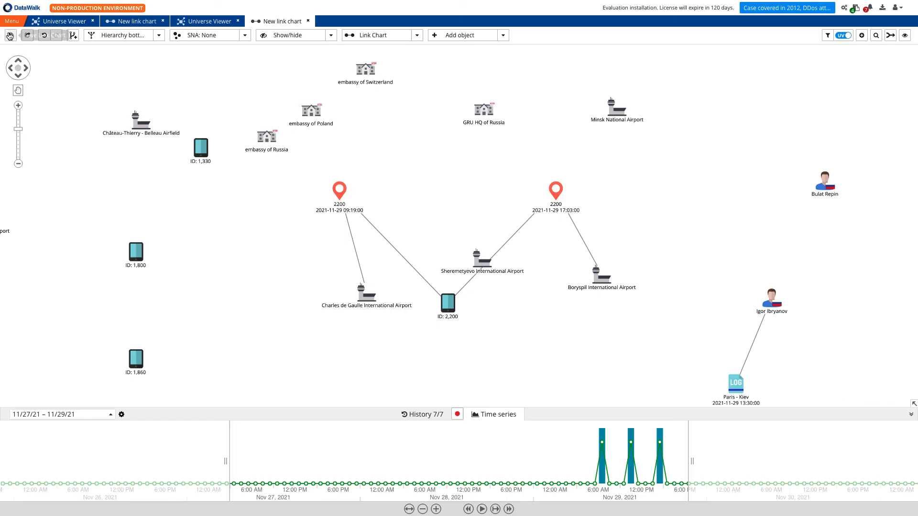
click(10, 34)
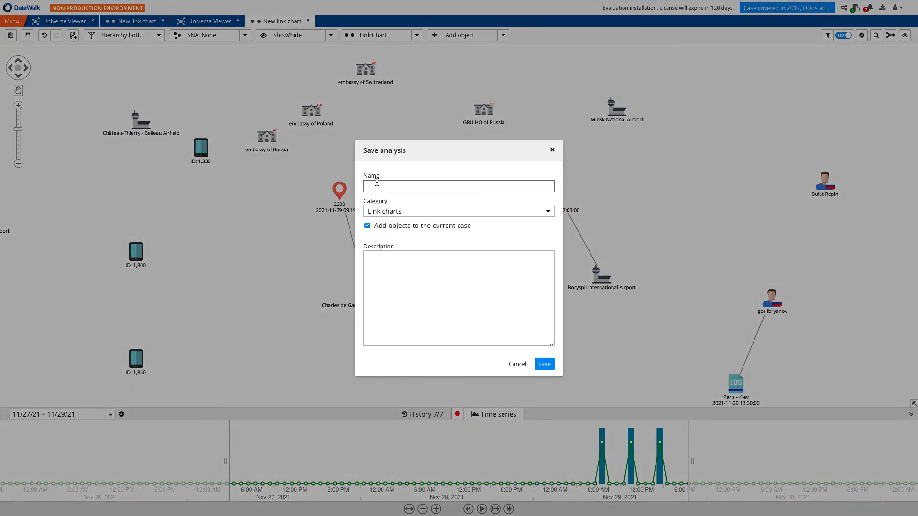
text(Suspicious)
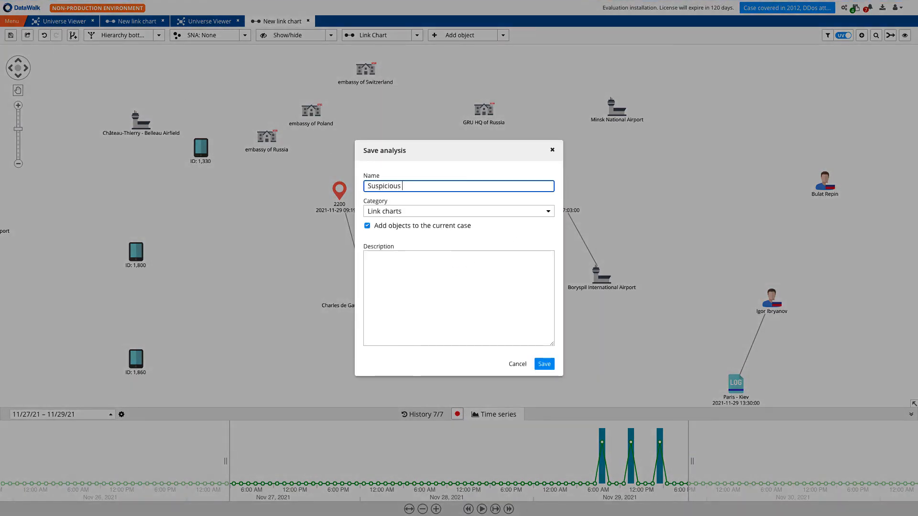
text(passangers - Igor Ibryanov)
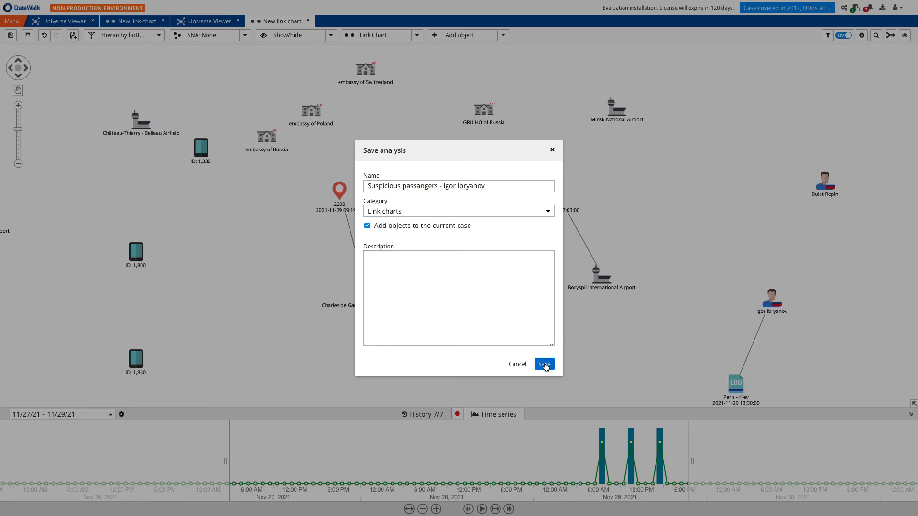
click(543, 364)
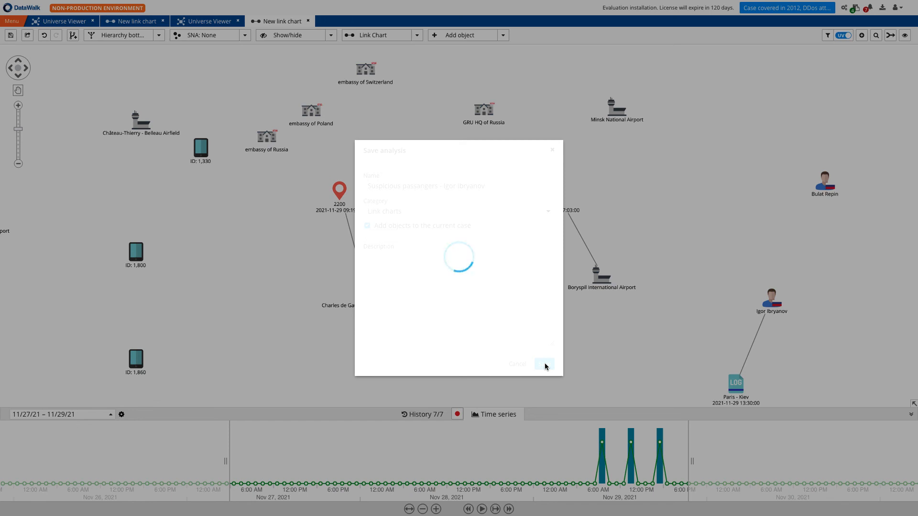